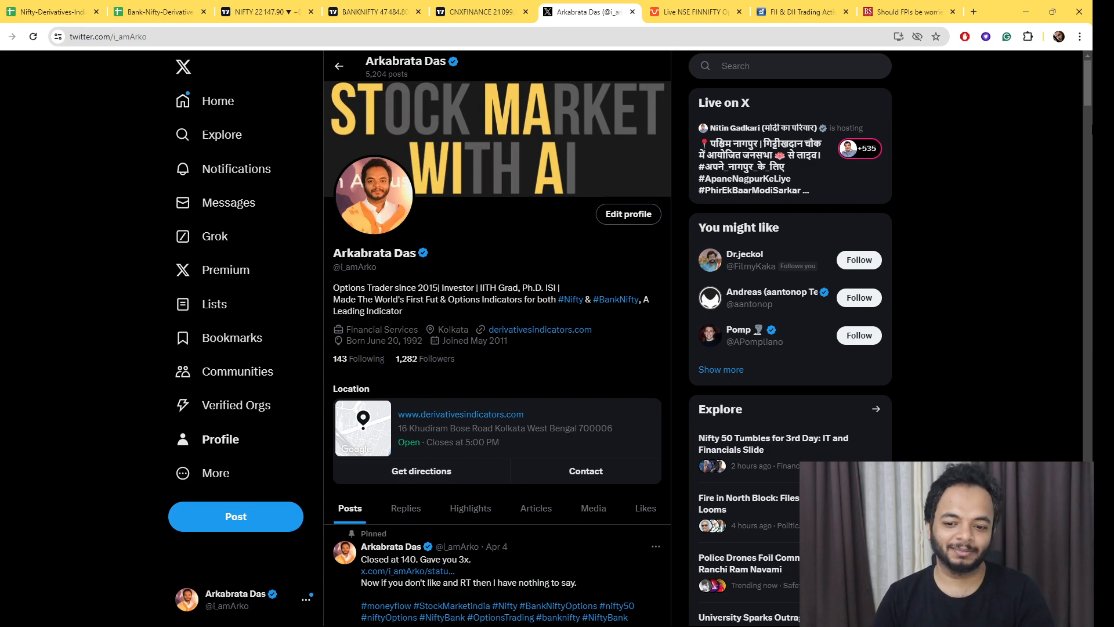
# Switch to the Business Standard article on FPIs and the India–Mauritius tax treaty change and read down.
pyautogui.click(802, 12)
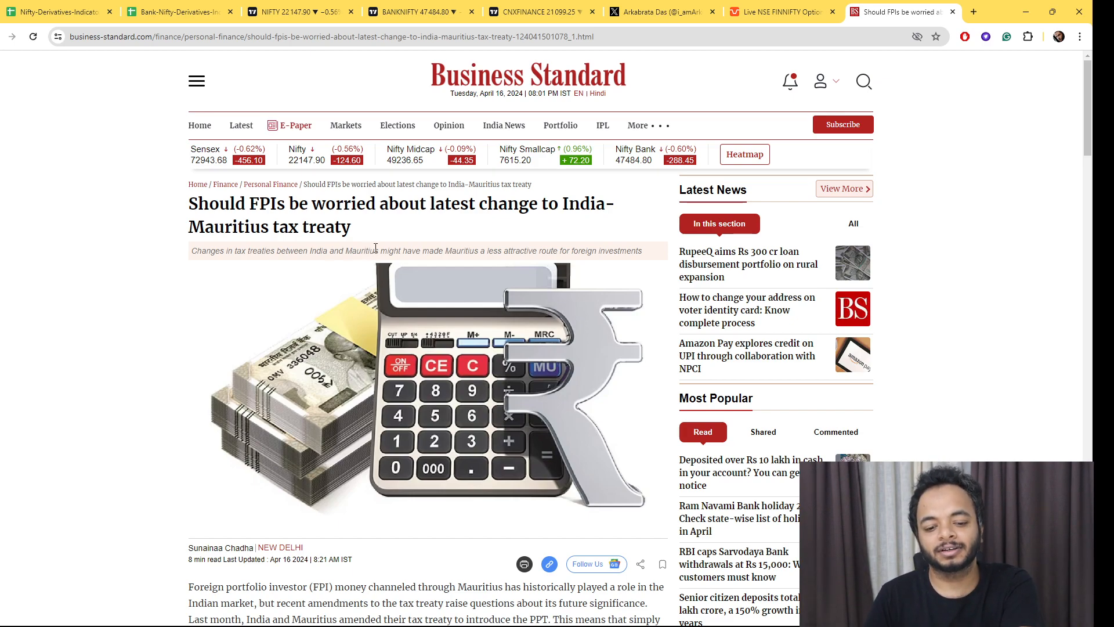
pyautogui.moveTo(1055, 260)
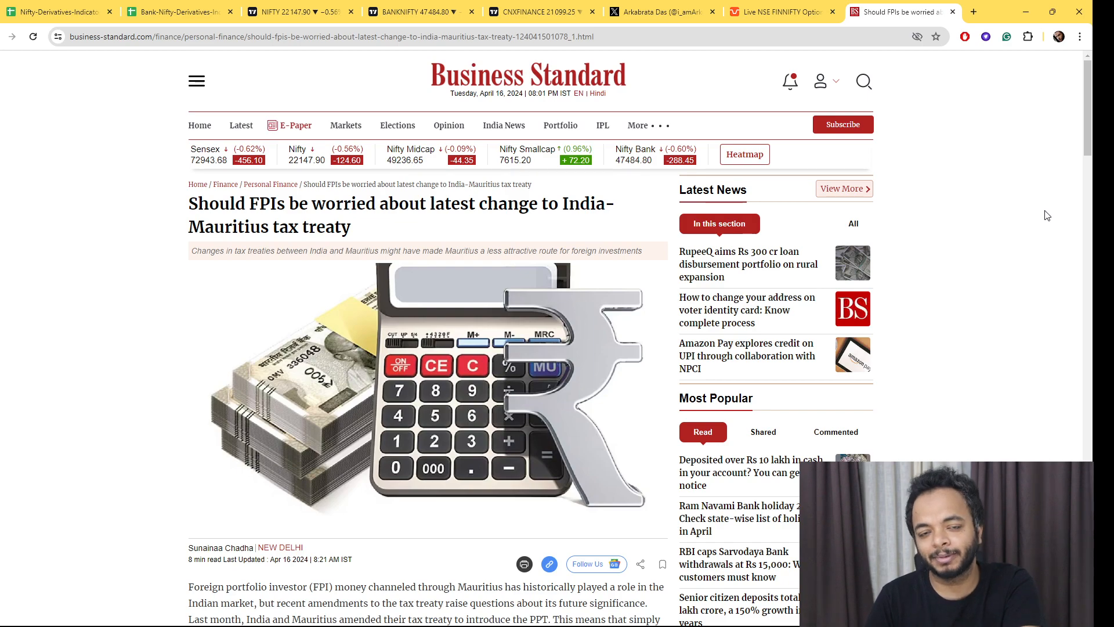
pyautogui.moveTo(948, 101)
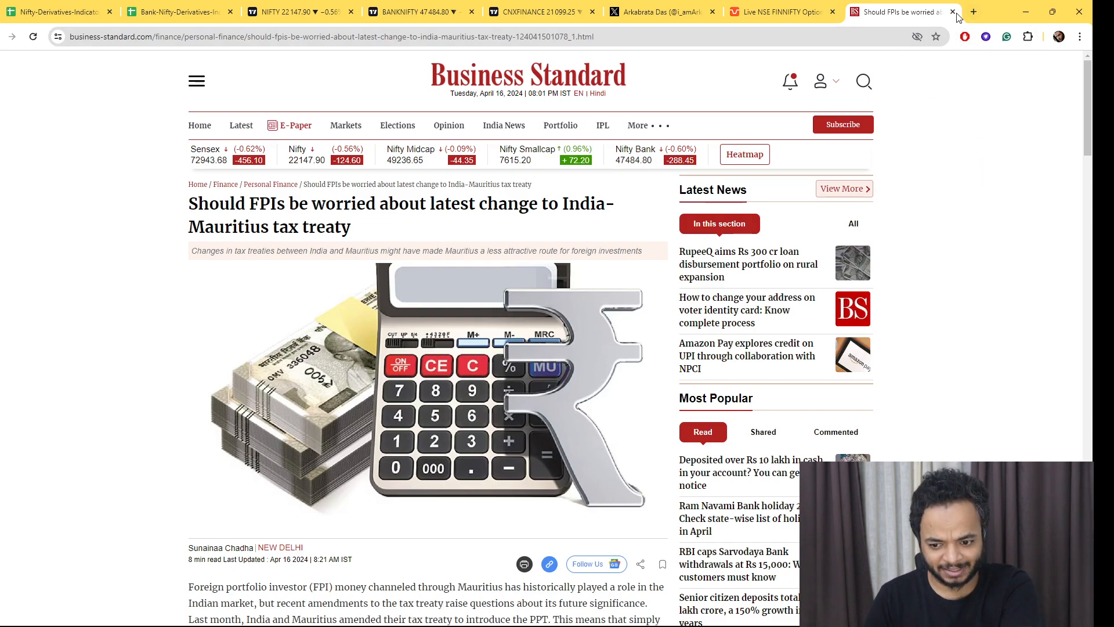
pyautogui.scroll(-3)
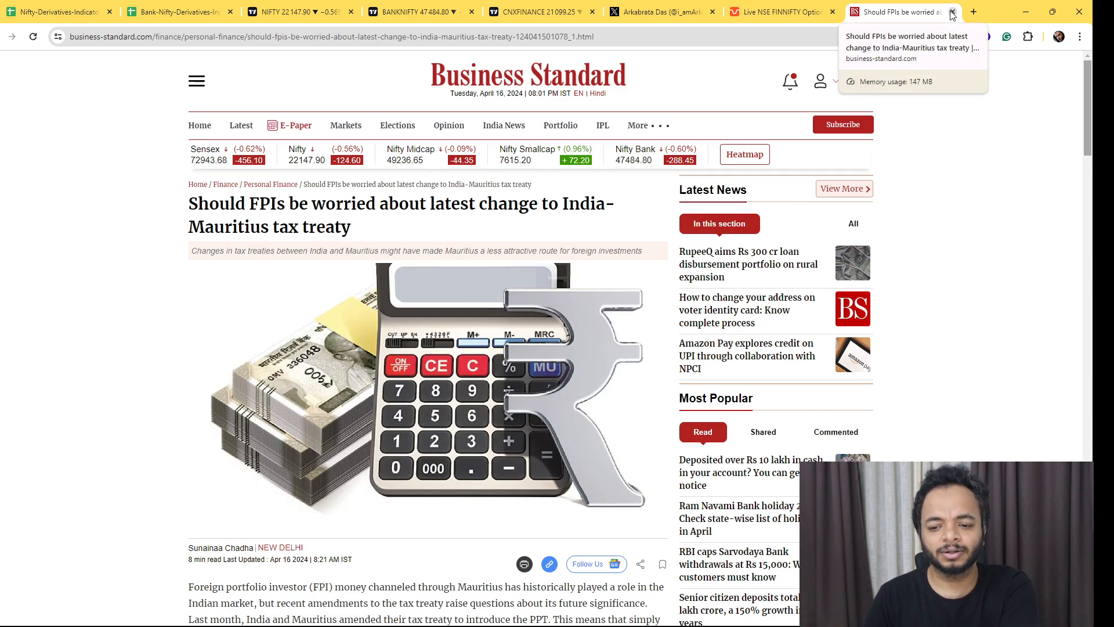
# Close the article, return to the Nifty 50 chart and bring up the Derivatives Indicators Telegram alerts.
pyautogui.click(888, 11)
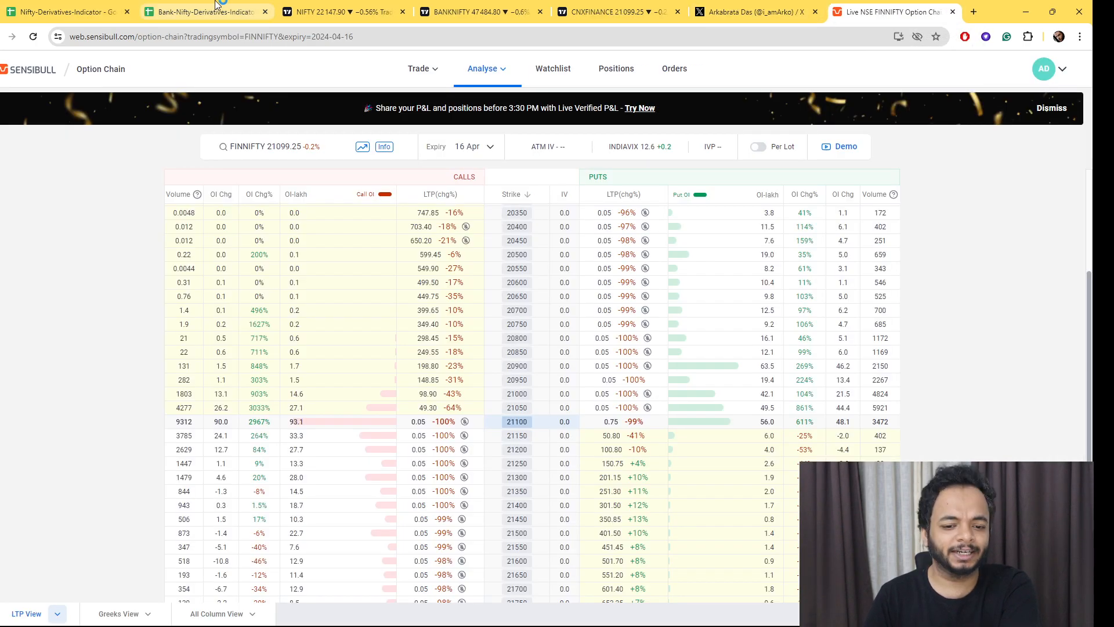
pyautogui.click(341, 12)
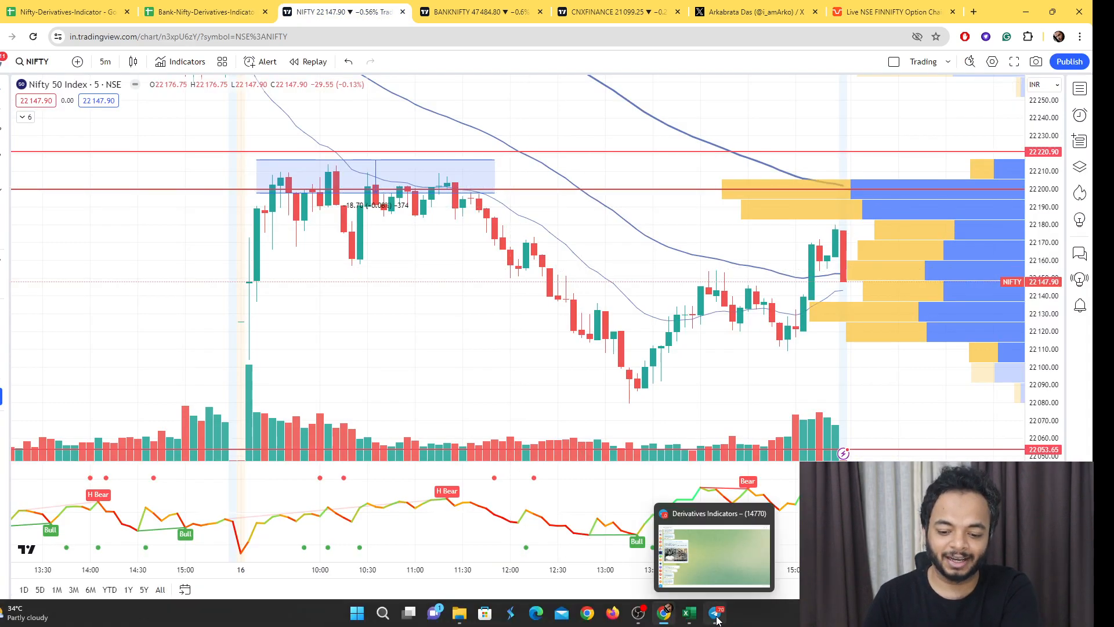
pyautogui.click(717, 611)
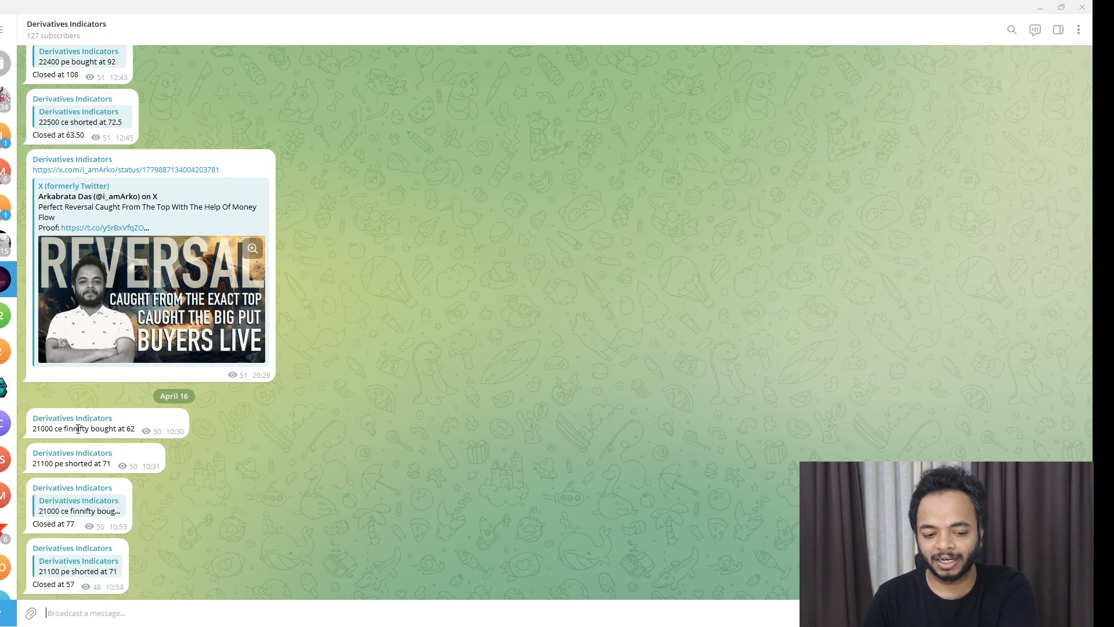
pyautogui.moveTo(220, 457)
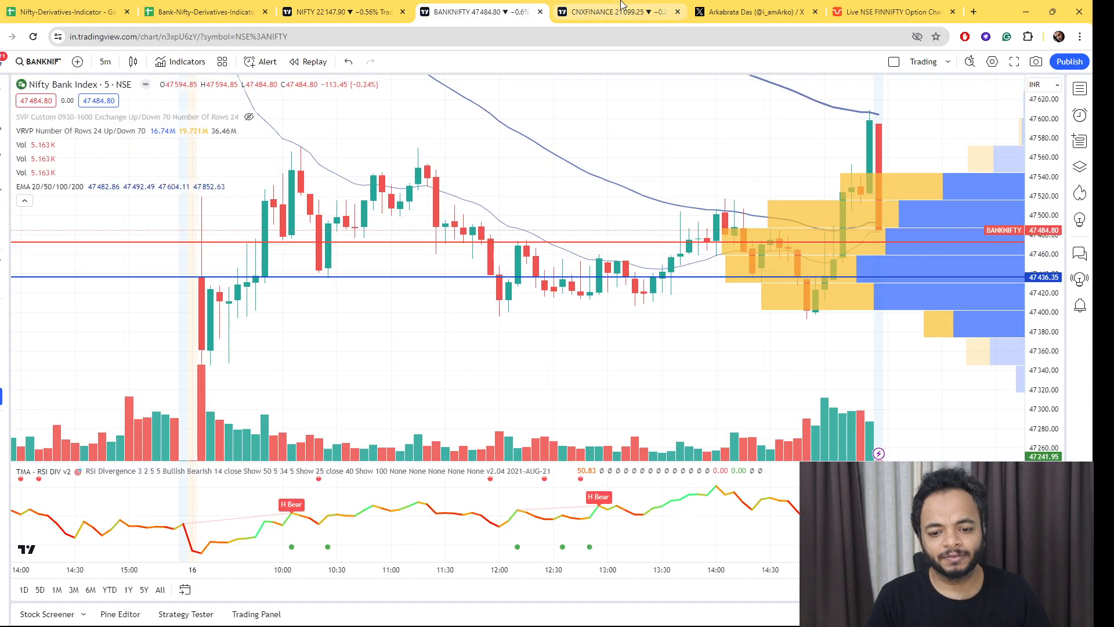
# Switch to the CNXFINANCE 5-minute chart for April 16 and inspect the candles.
pyautogui.click(618, 12)
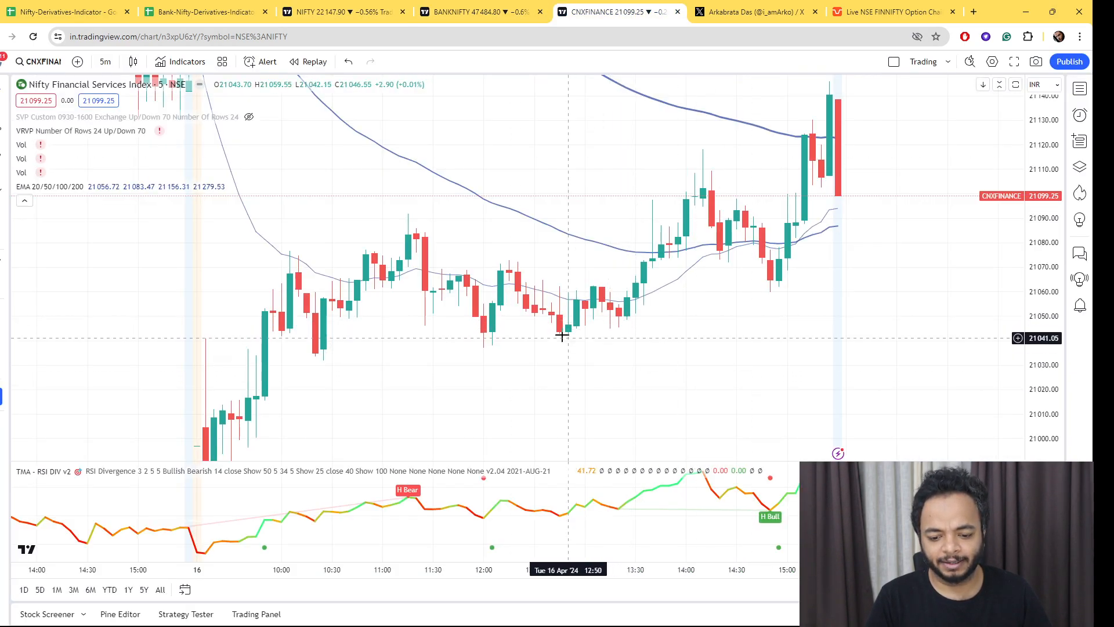
pyautogui.moveTo(322, 358)
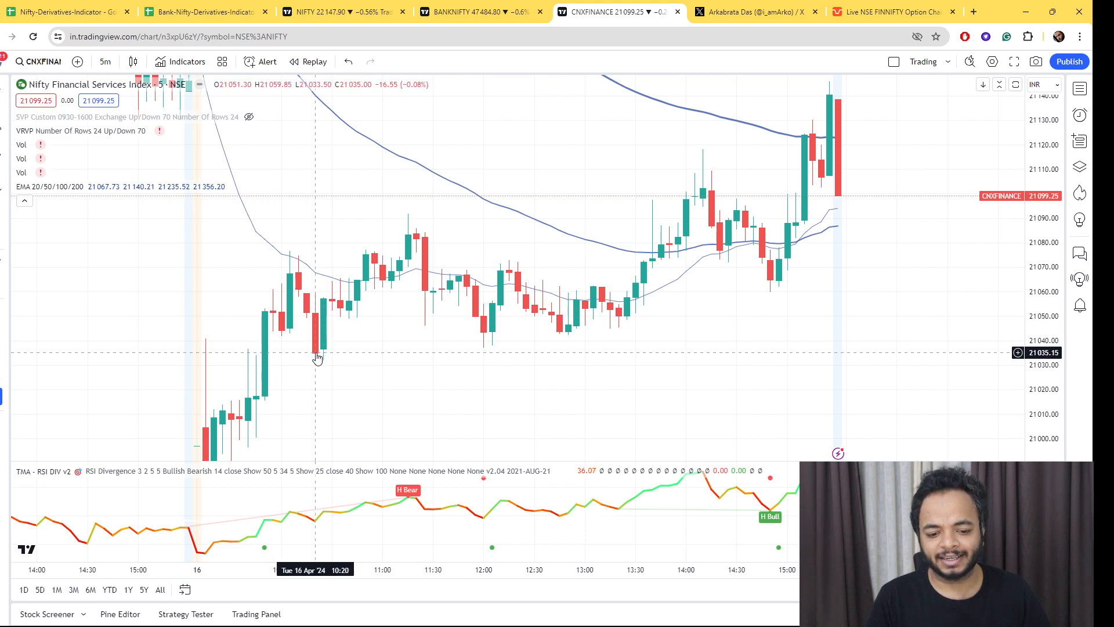
pyautogui.moveTo(325, 356)
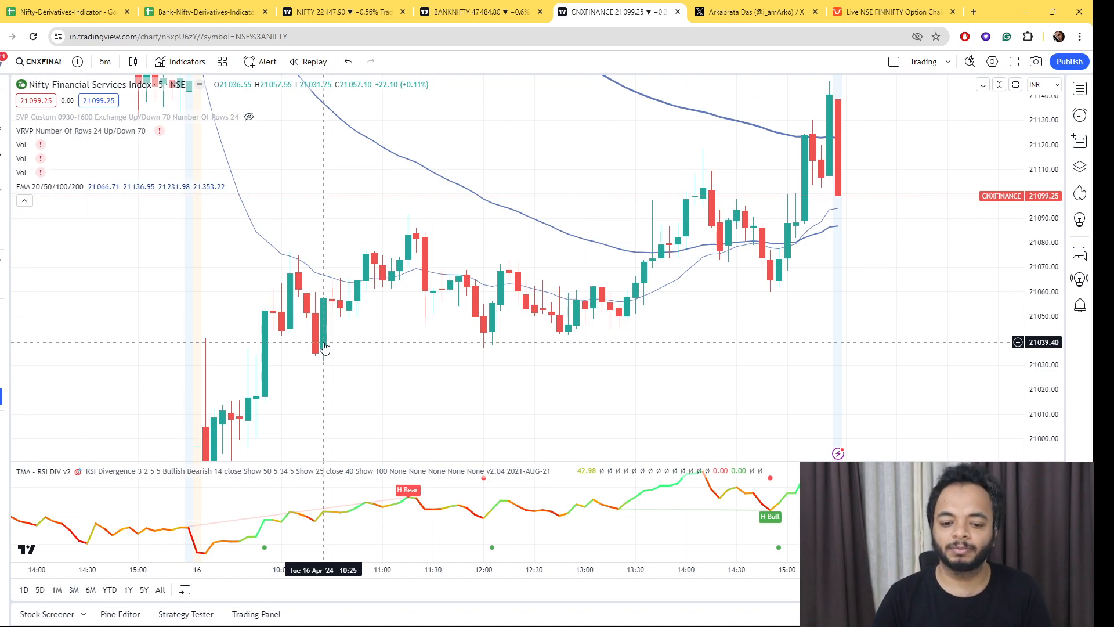
pyautogui.moveTo(424, 218)
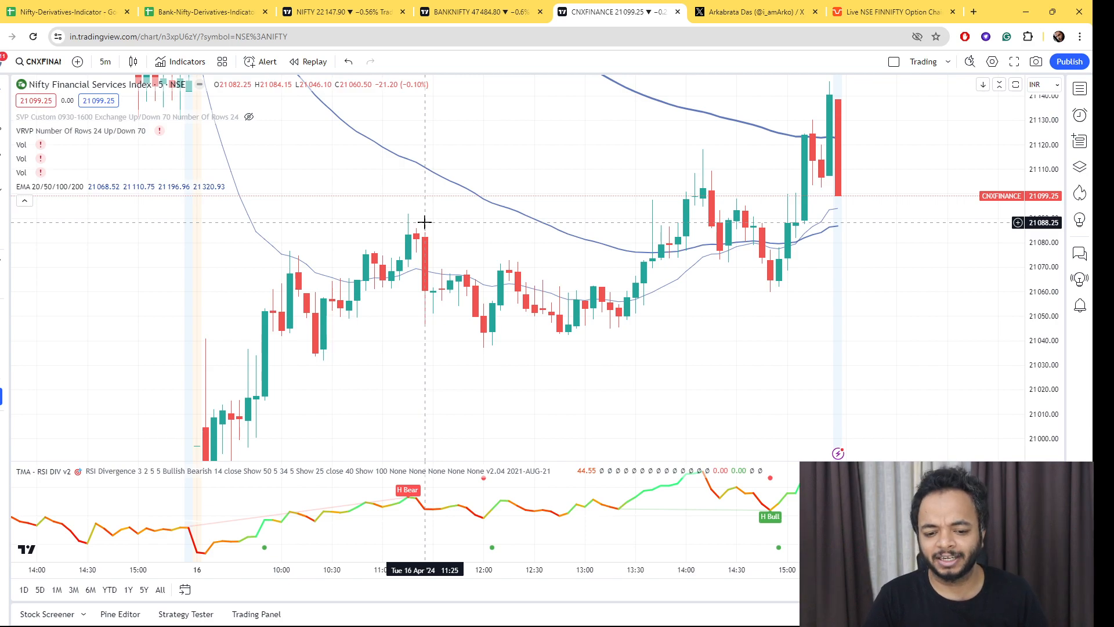
pyautogui.moveTo(716, 613)
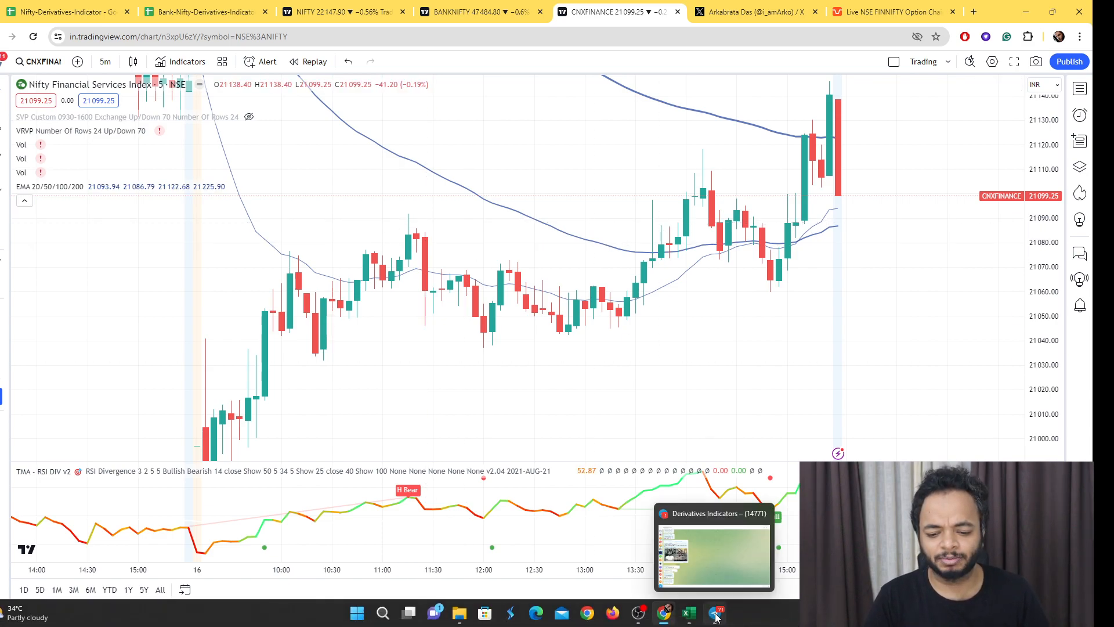
pyautogui.click(716, 613)
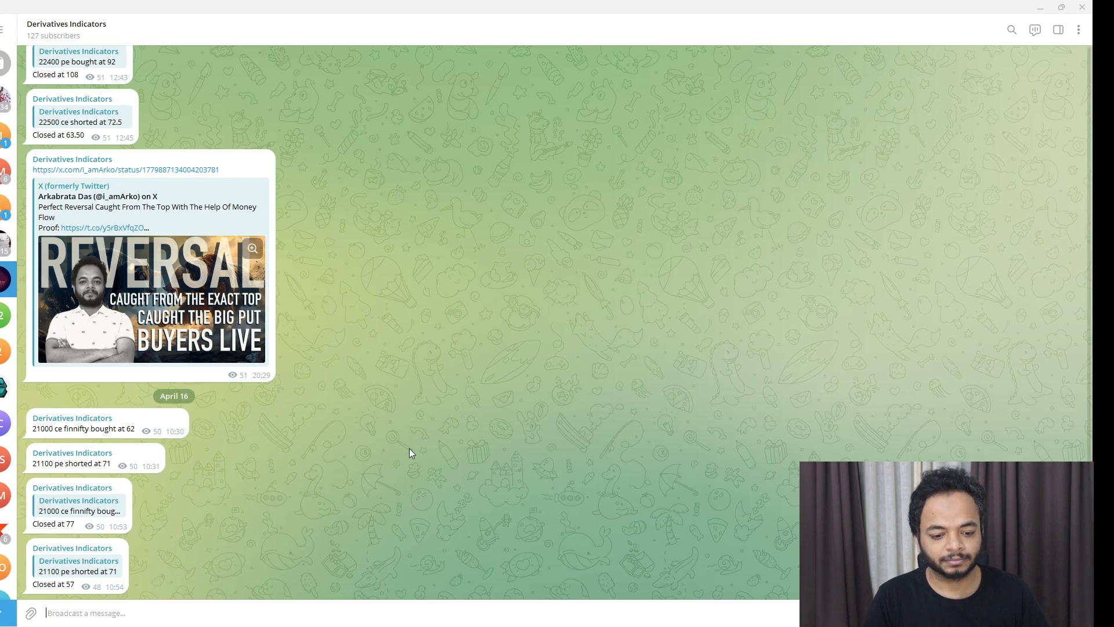
pyautogui.moveTo(62, 476)
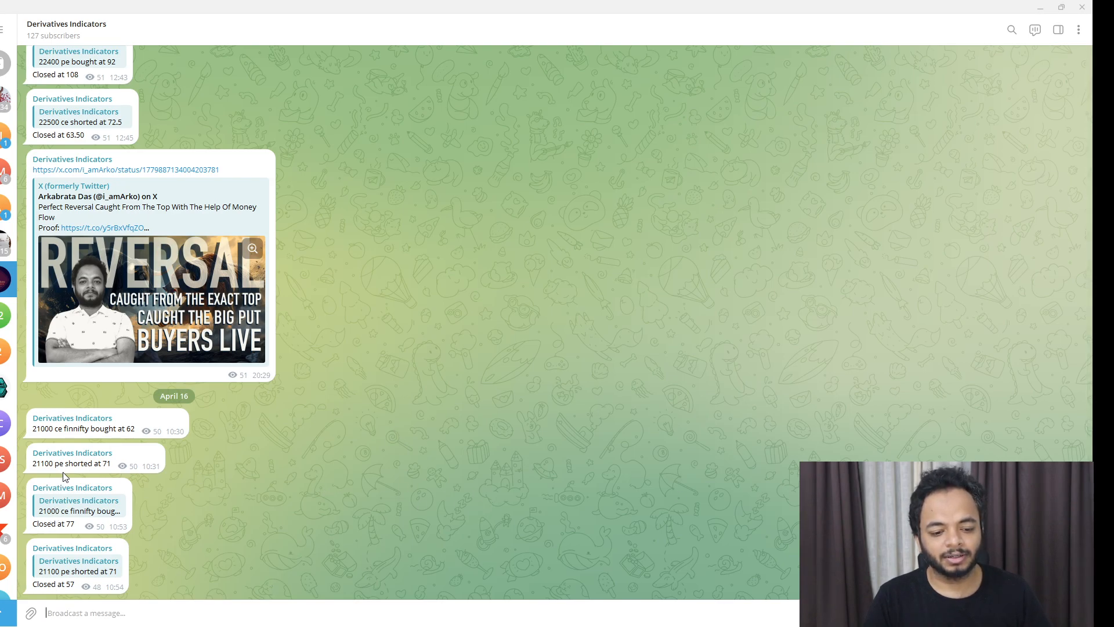
pyautogui.moveTo(24, 461)
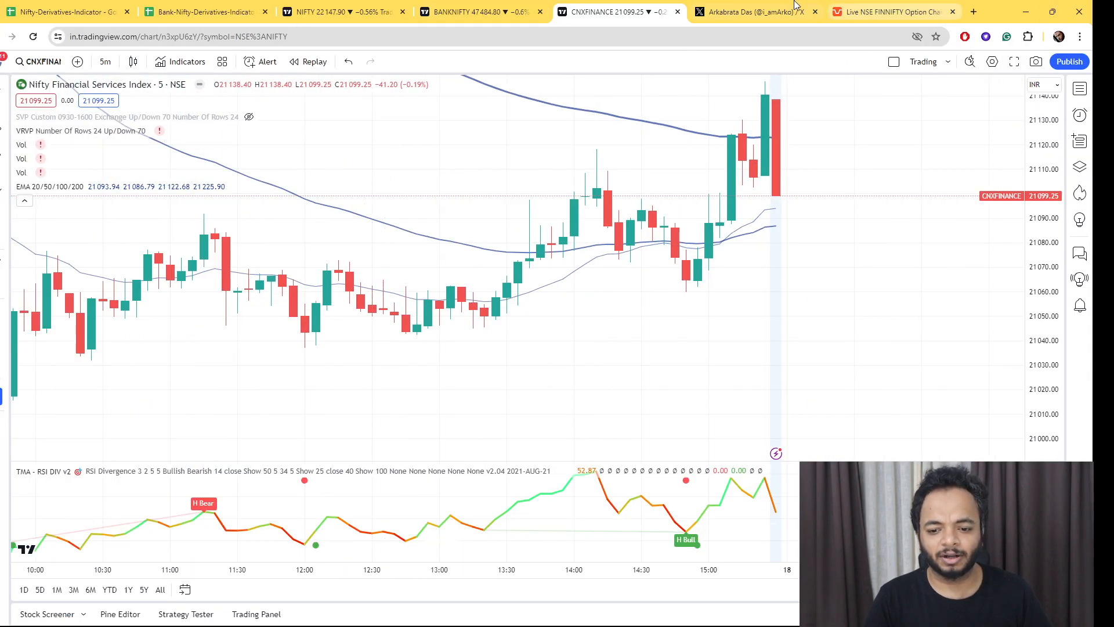
# Switch to the X post on the banknifty bearish divergence and view its chart image.
pyautogui.click(747, 11)
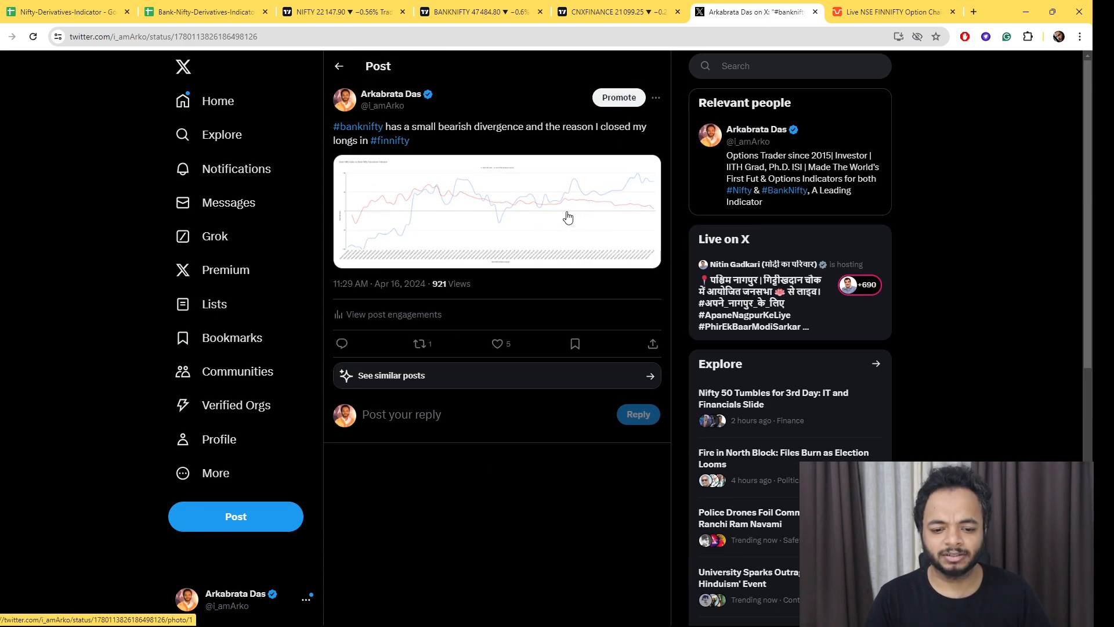
pyautogui.click(496, 211)
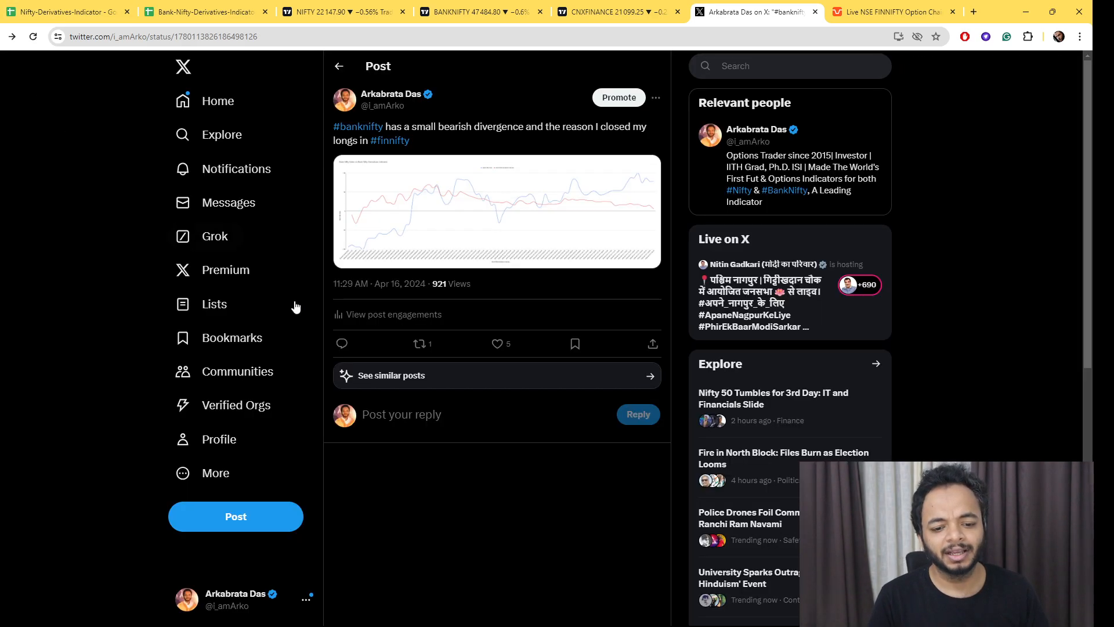
pyautogui.moveTo(348, 296)
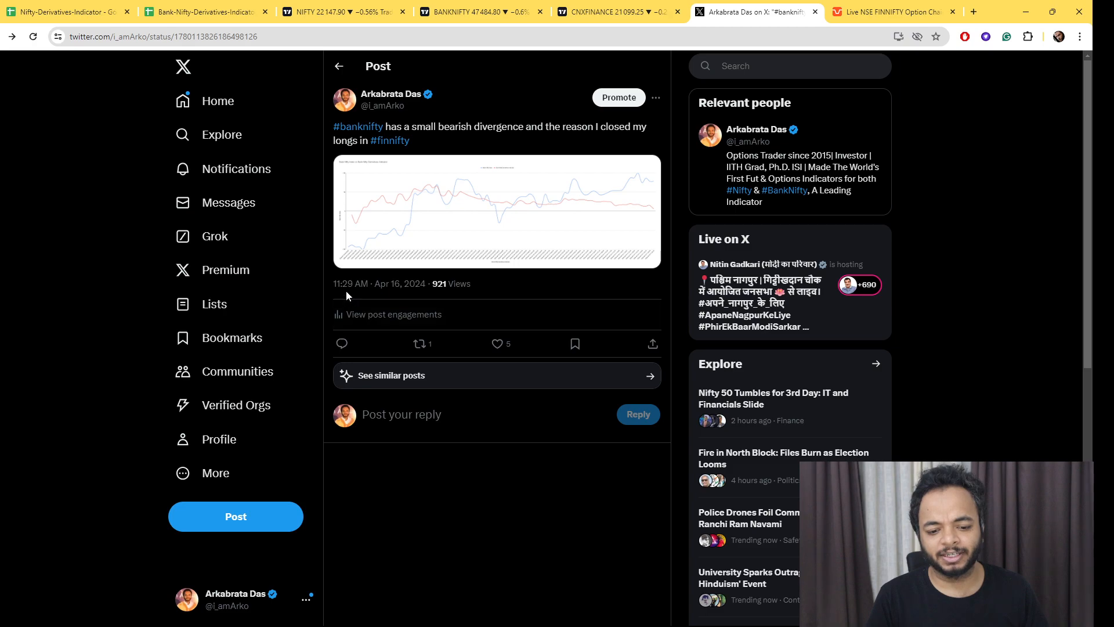
pyautogui.moveTo(467, 141)
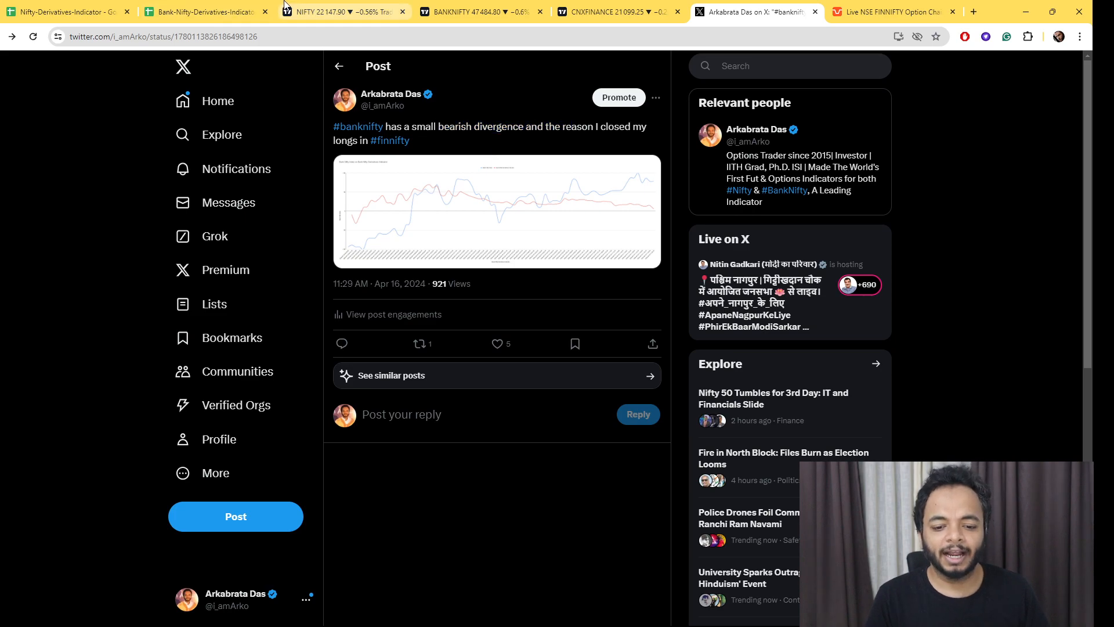
pyautogui.moveTo(342, 12)
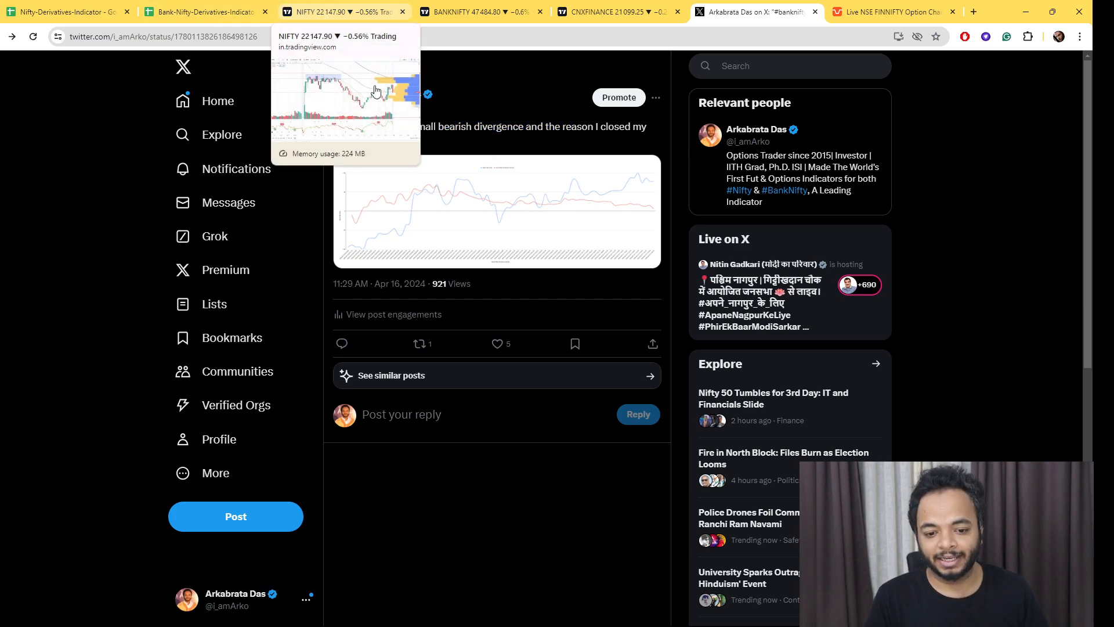
# Check the BANKNIFTY chart, highlight 'small' in the divergence post and scroll to the profile.
pyautogui.click(476, 11)
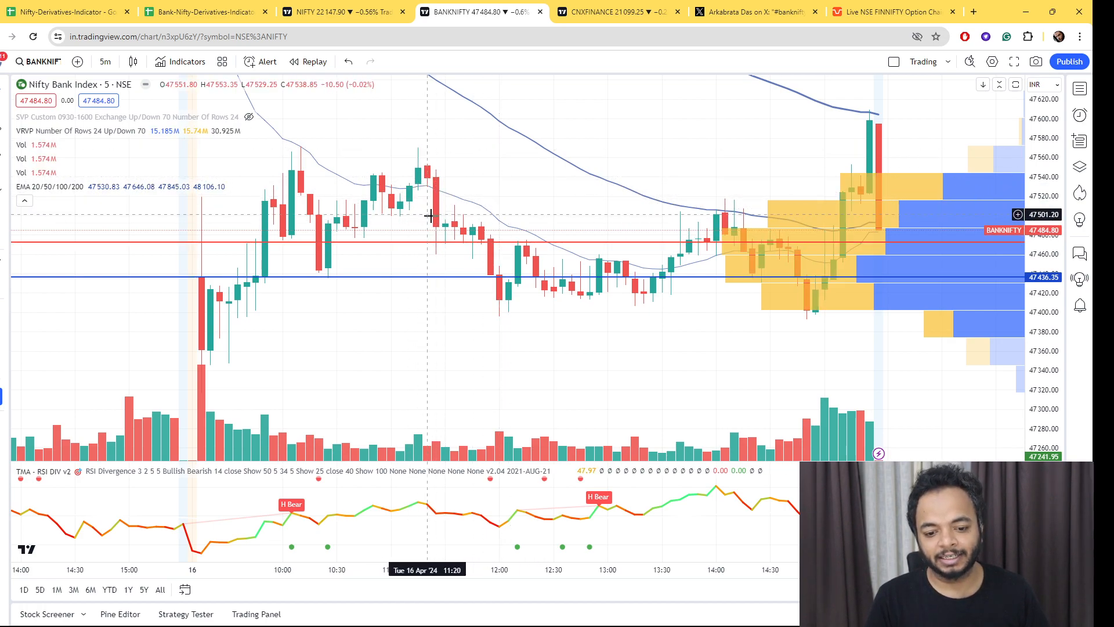
pyautogui.moveTo(514, 304)
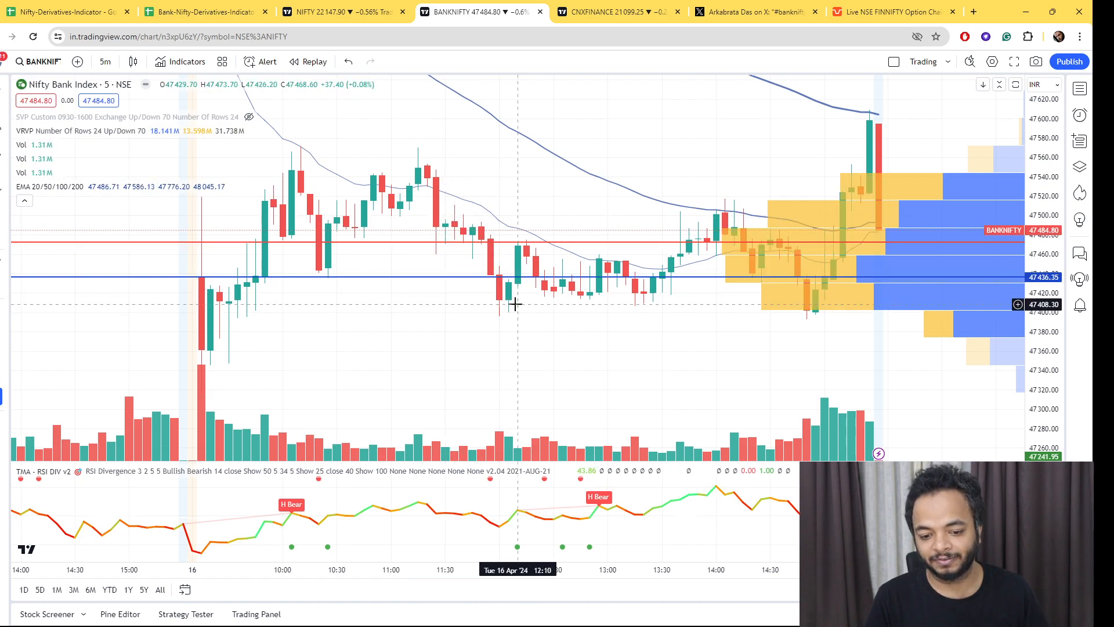
pyautogui.moveTo(489, 291)
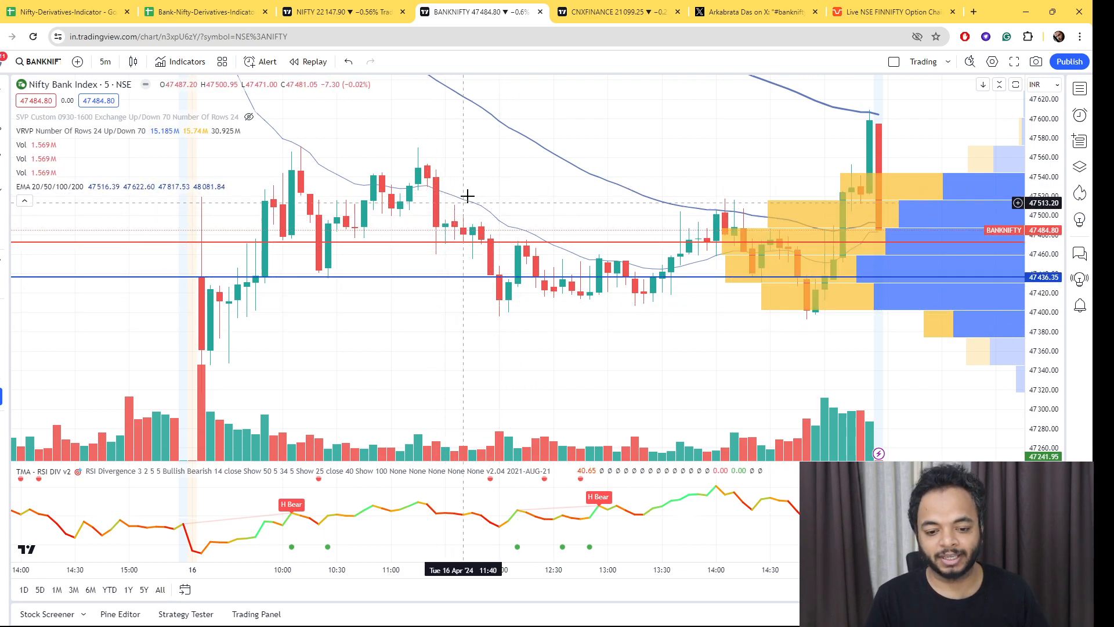
pyautogui.moveTo(490, 197)
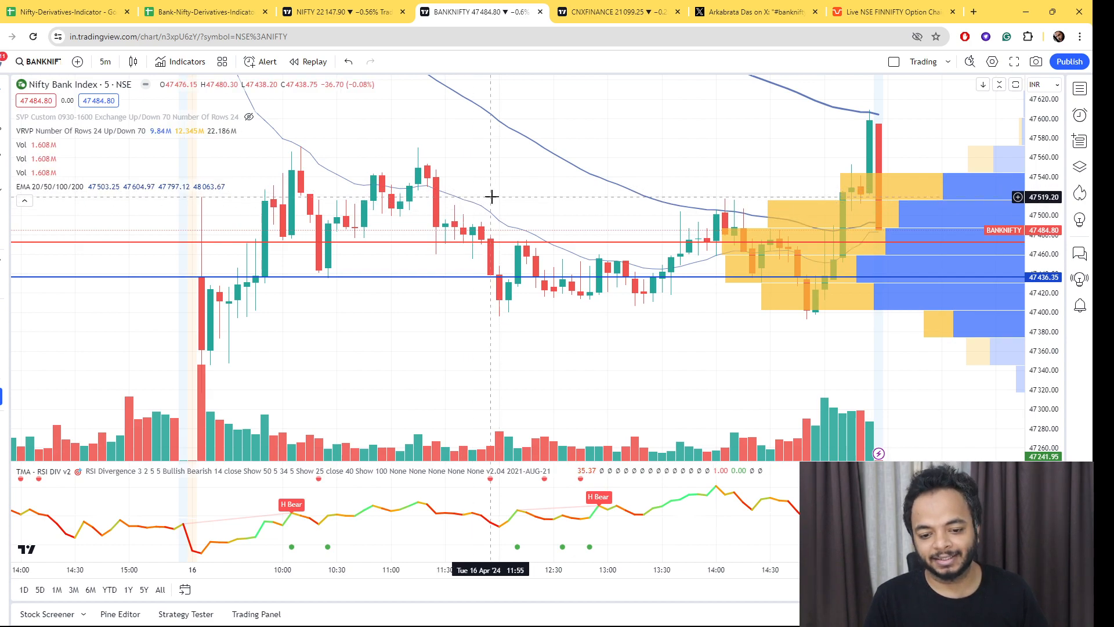
pyautogui.click(755, 11)
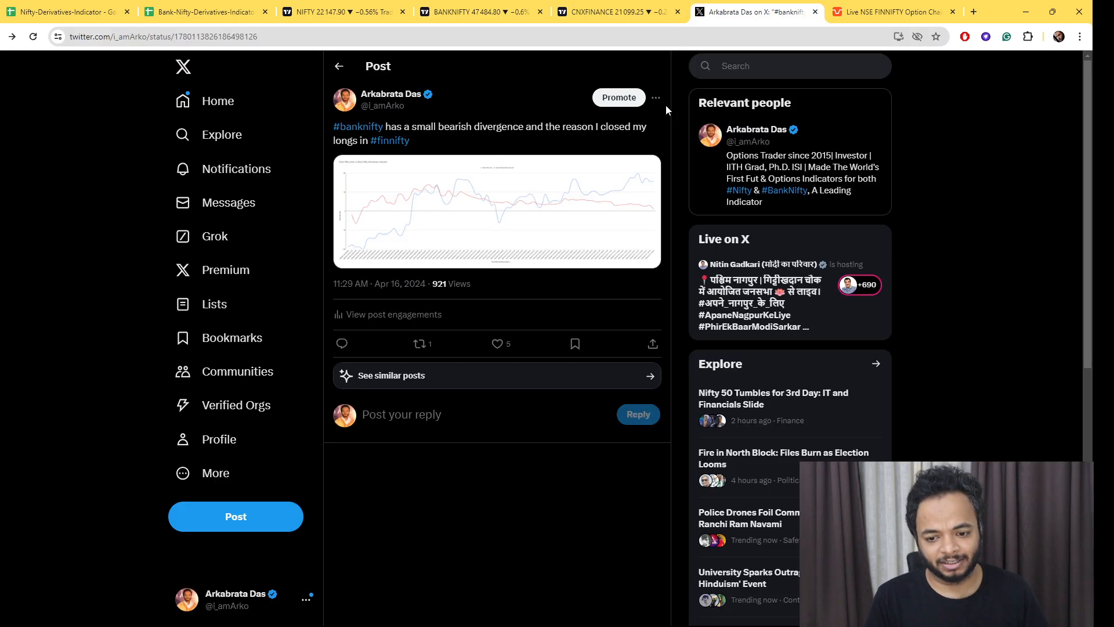
pyautogui.doubleClick(425, 127)
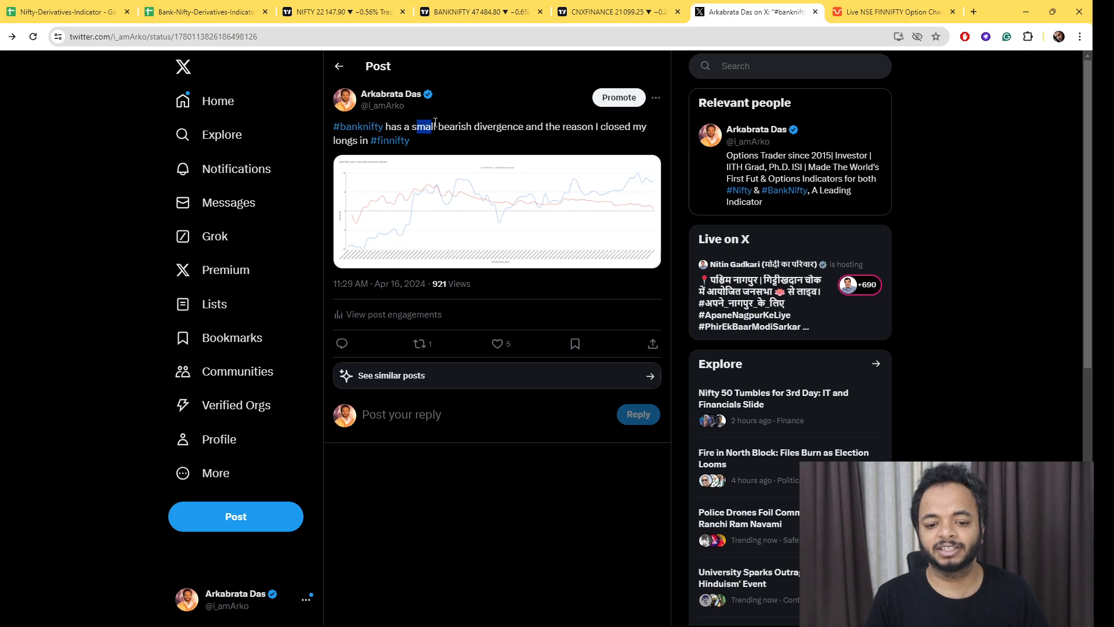
pyautogui.moveTo(423, 126); pyautogui.dragTo(498, 126)
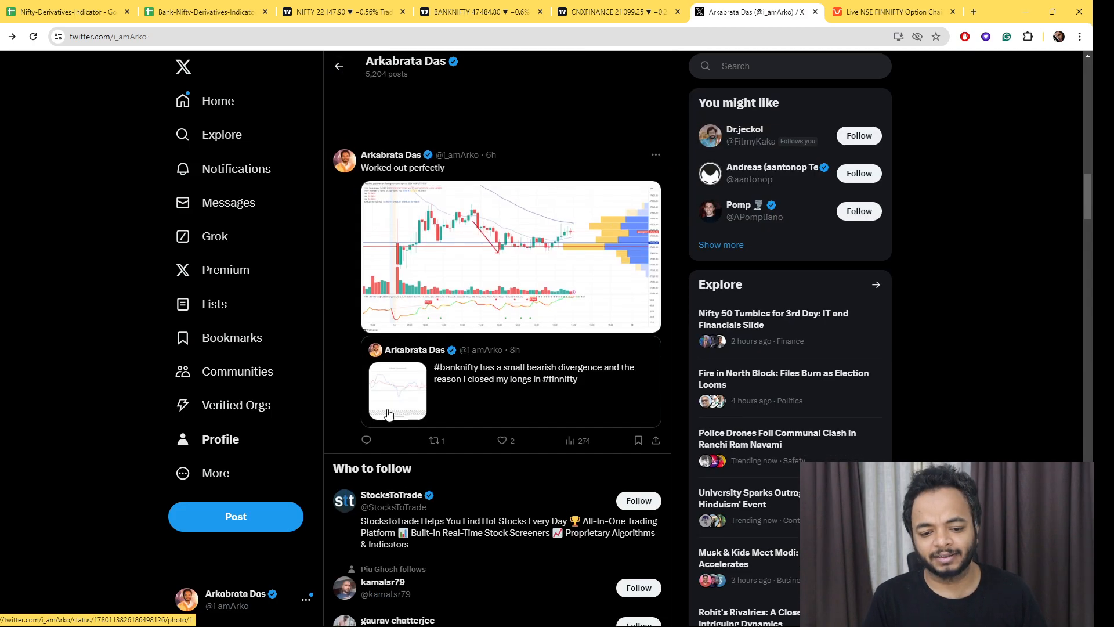
pyautogui.scroll(-3)
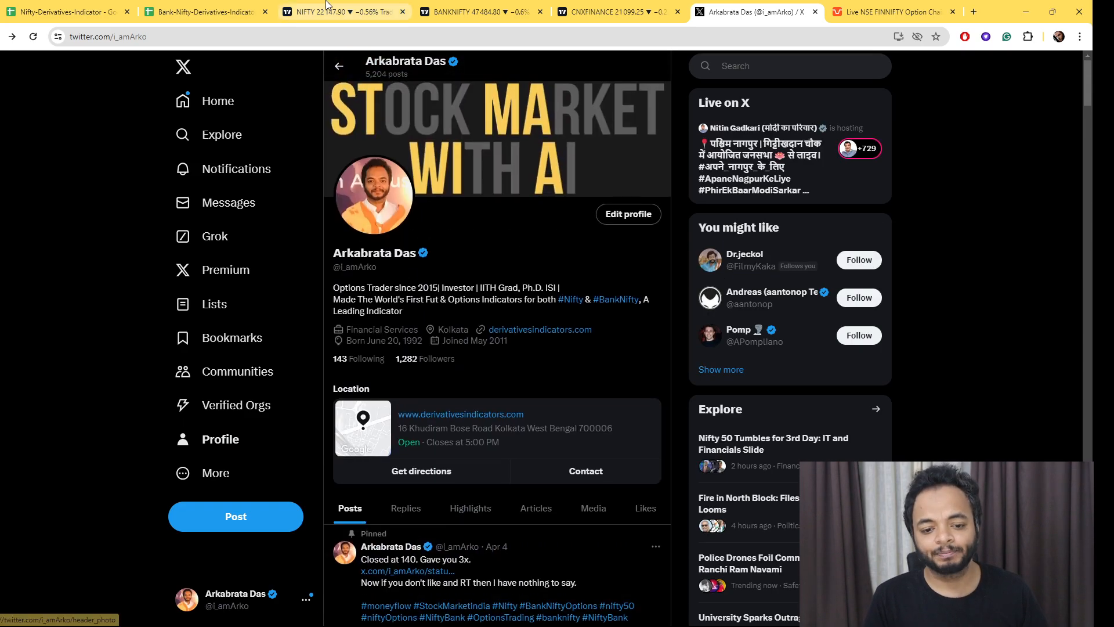
# Pass through the Nifty 50 and Nifty Bank charts and Telegram alerts, then open the Nifty-Derivatives-Indicator sheet.
pyautogui.click(341, 12)
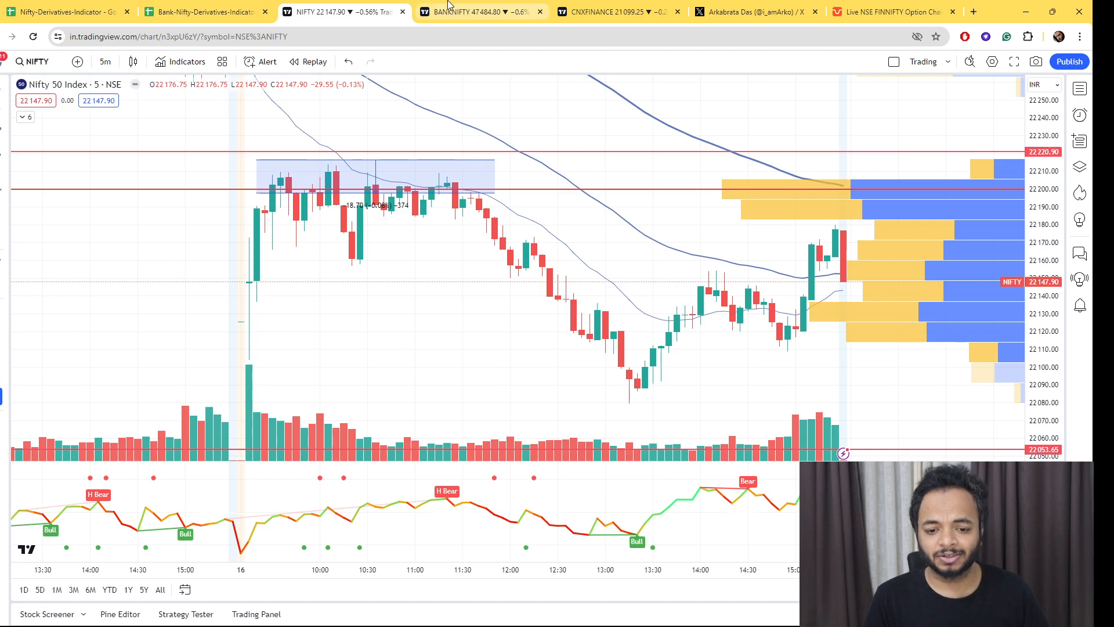
pyautogui.click(619, 12)
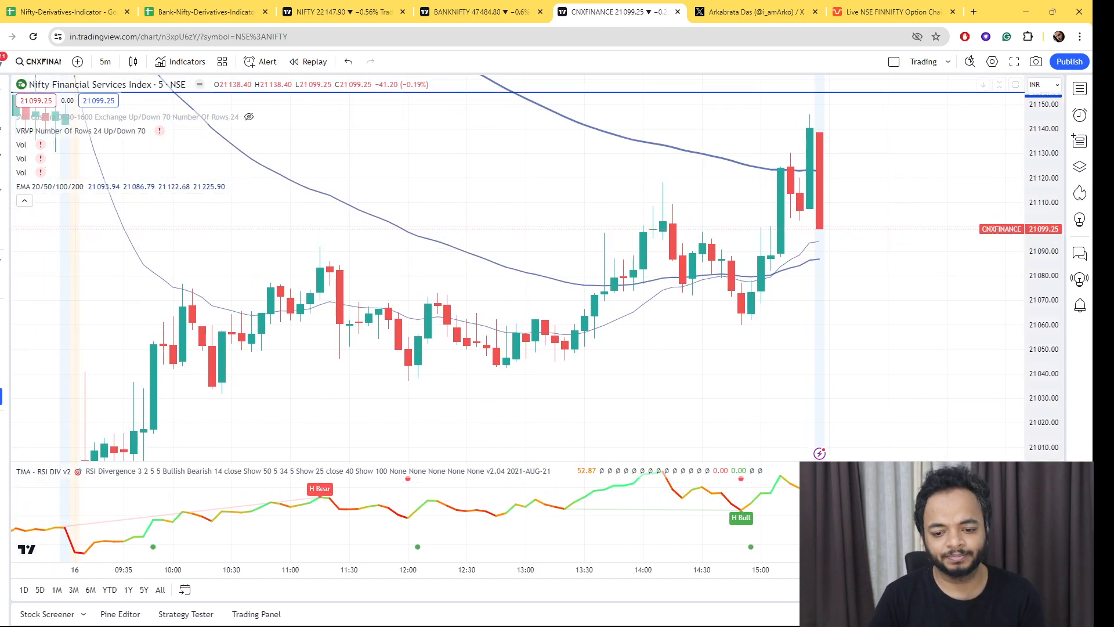
pyautogui.click(686, 613)
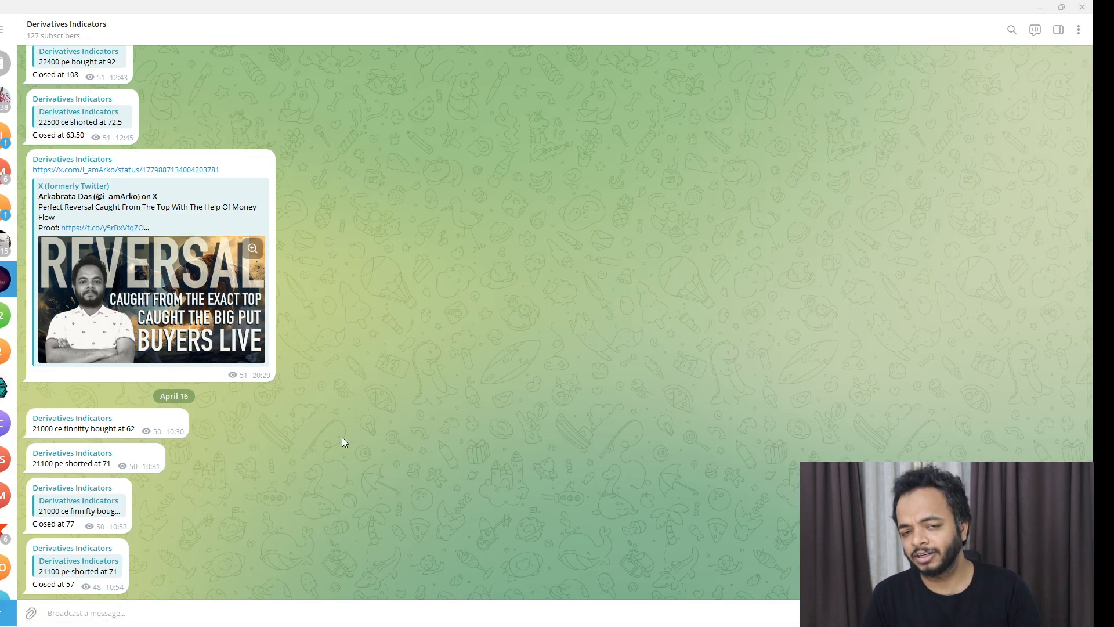
pyautogui.moveTo(1002, 68)
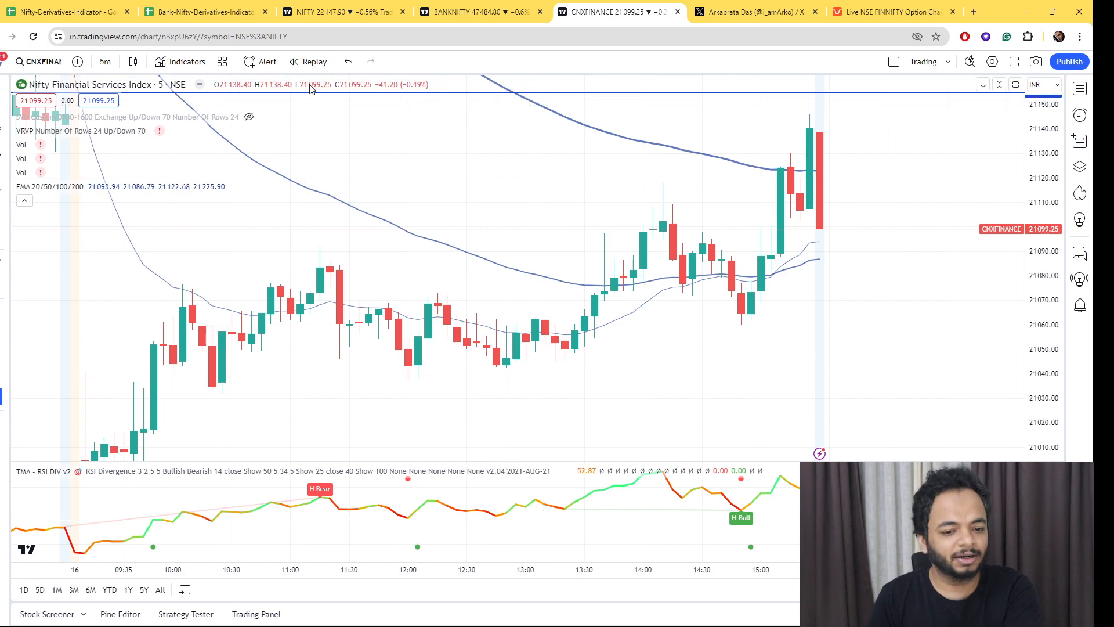
pyautogui.moveTo(948, 447)
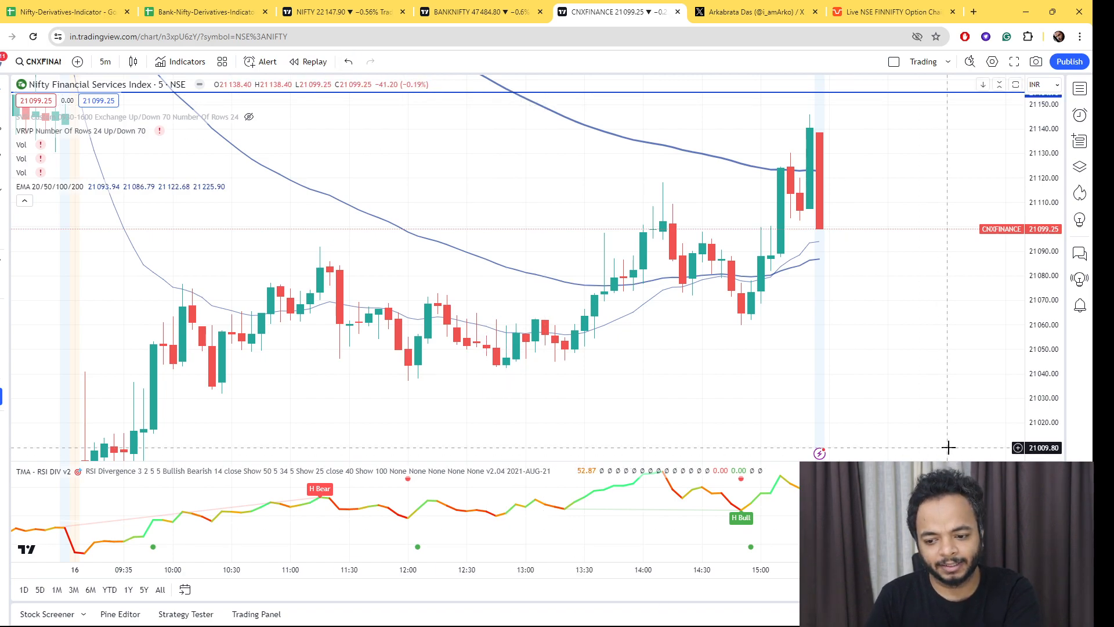
pyautogui.click(341, 11)
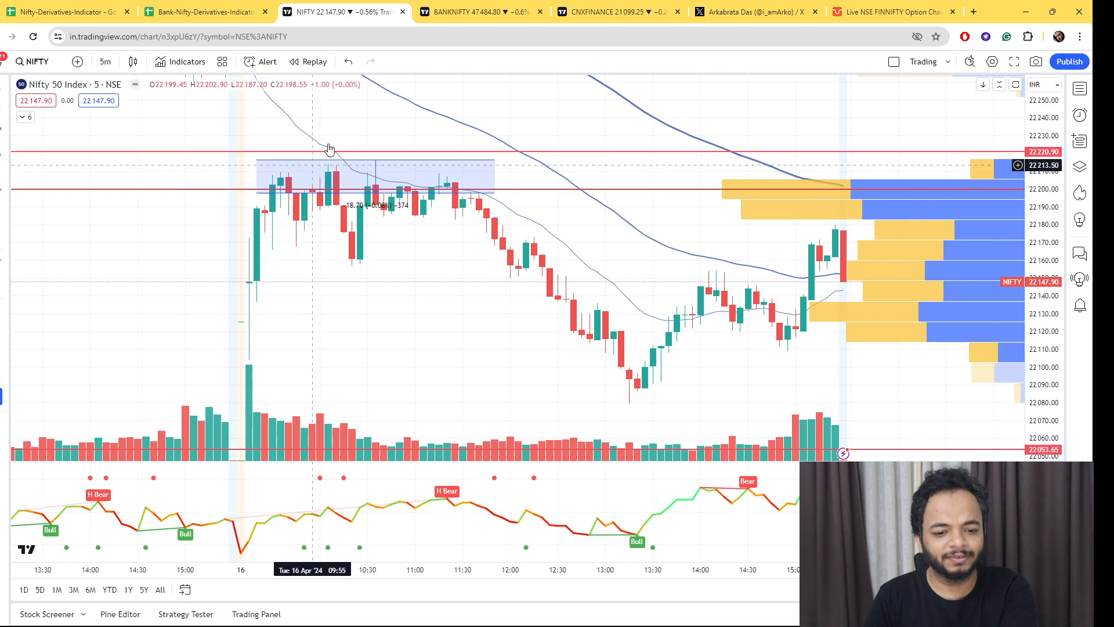
pyautogui.moveTo(668, 185)
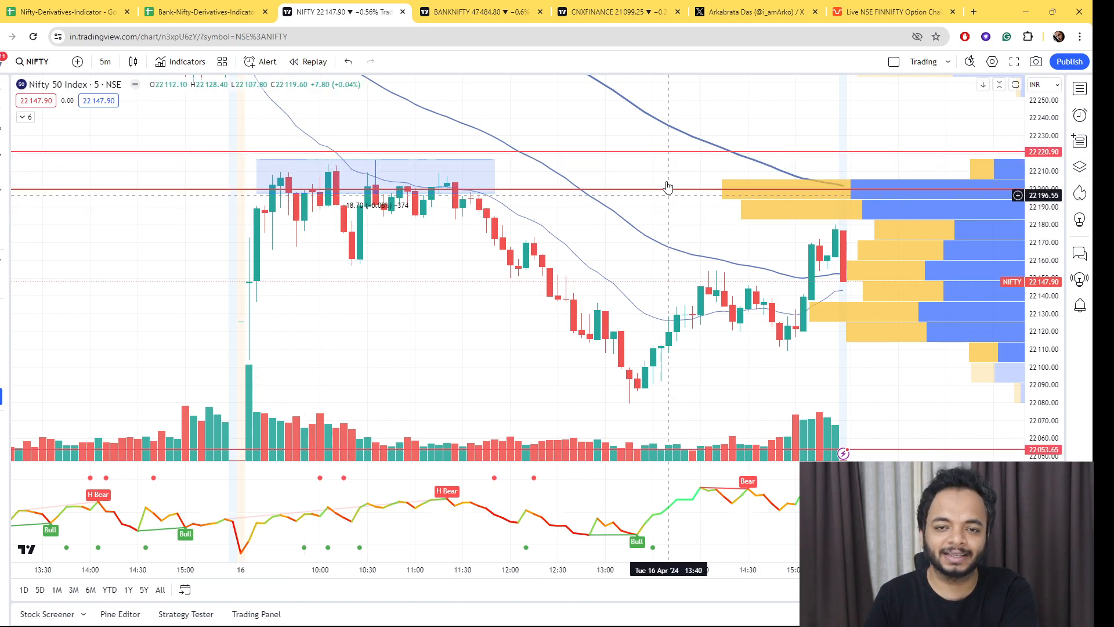
pyautogui.moveTo(645, 400)
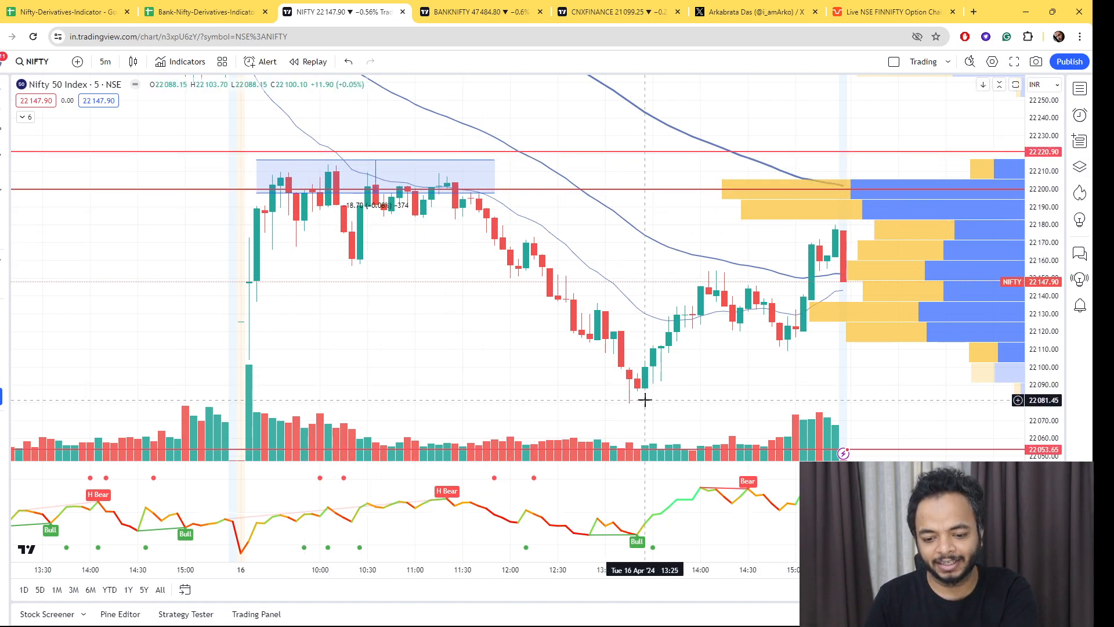
pyautogui.click(64, 12)
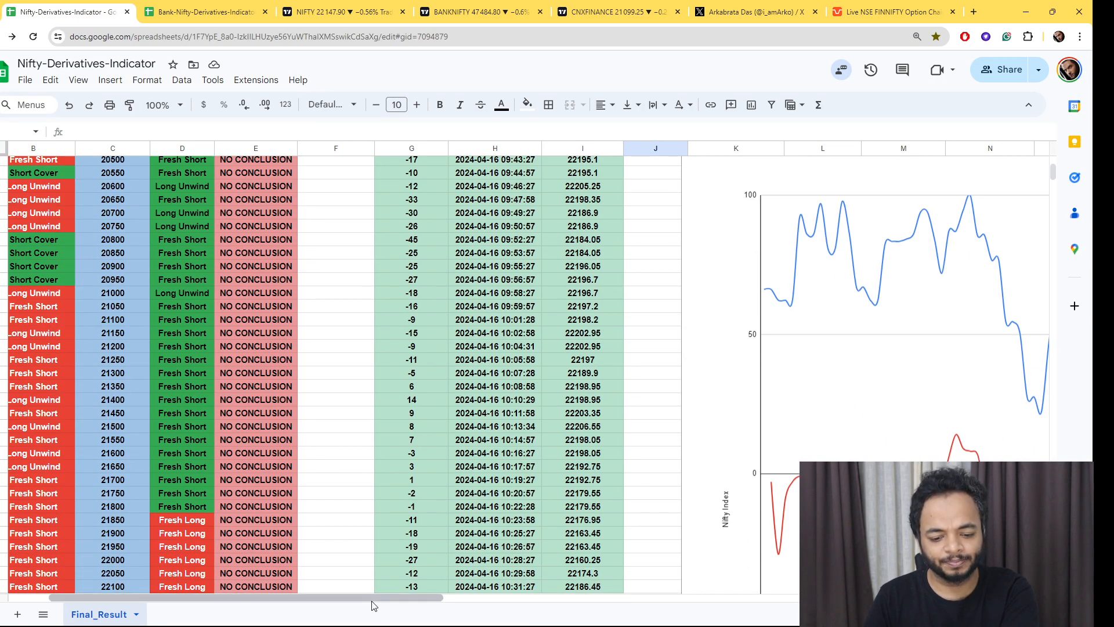
pyautogui.hscroll(3)
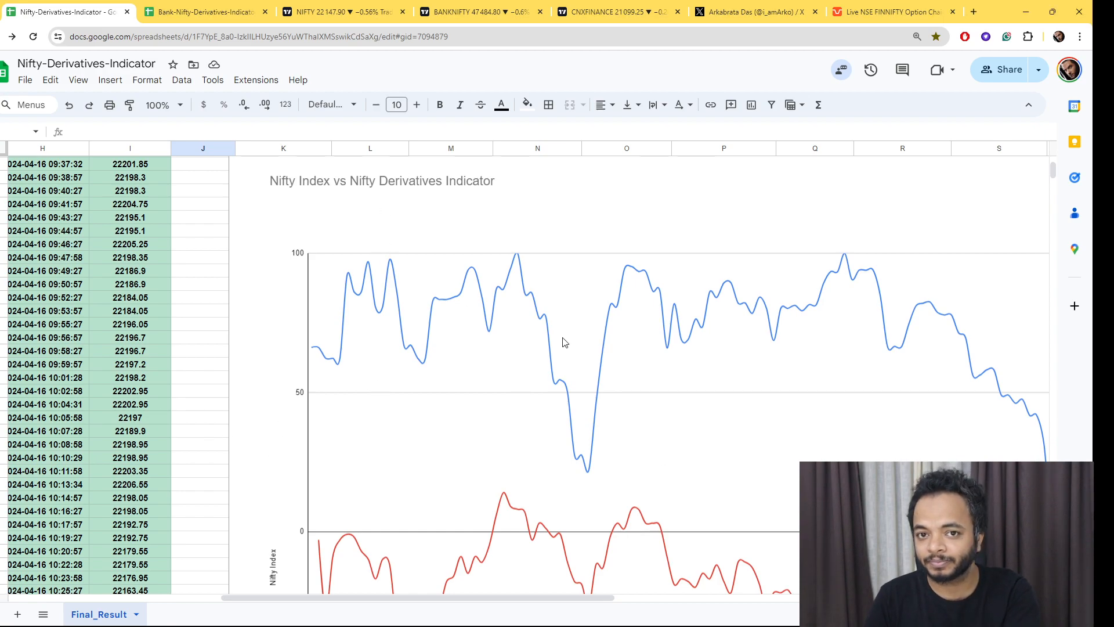
pyautogui.scroll(-3)
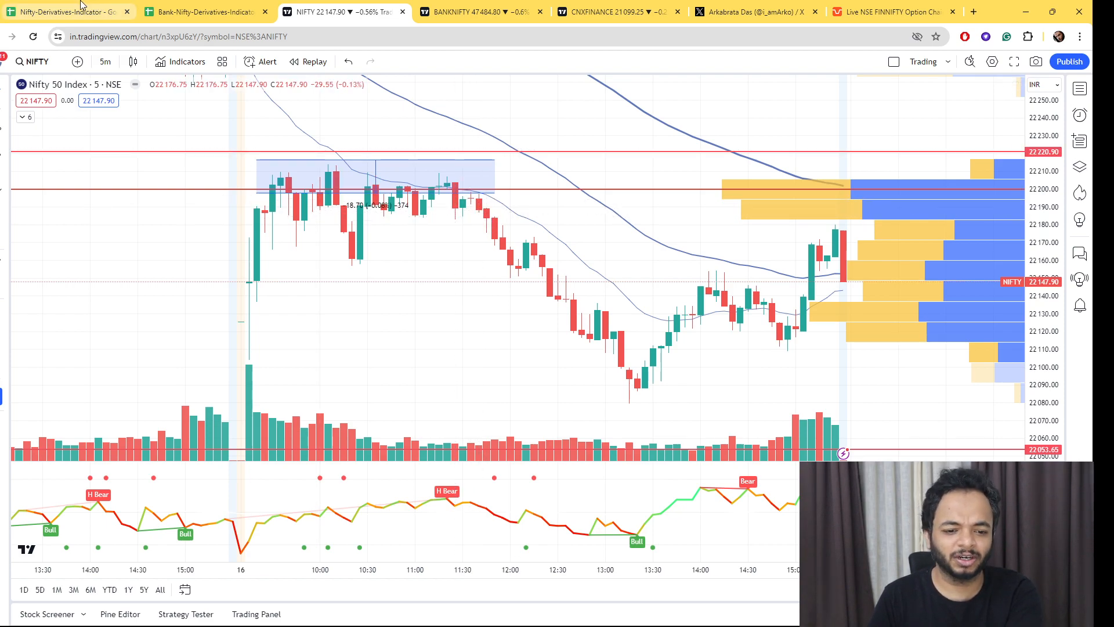
pyautogui.click(64, 12)
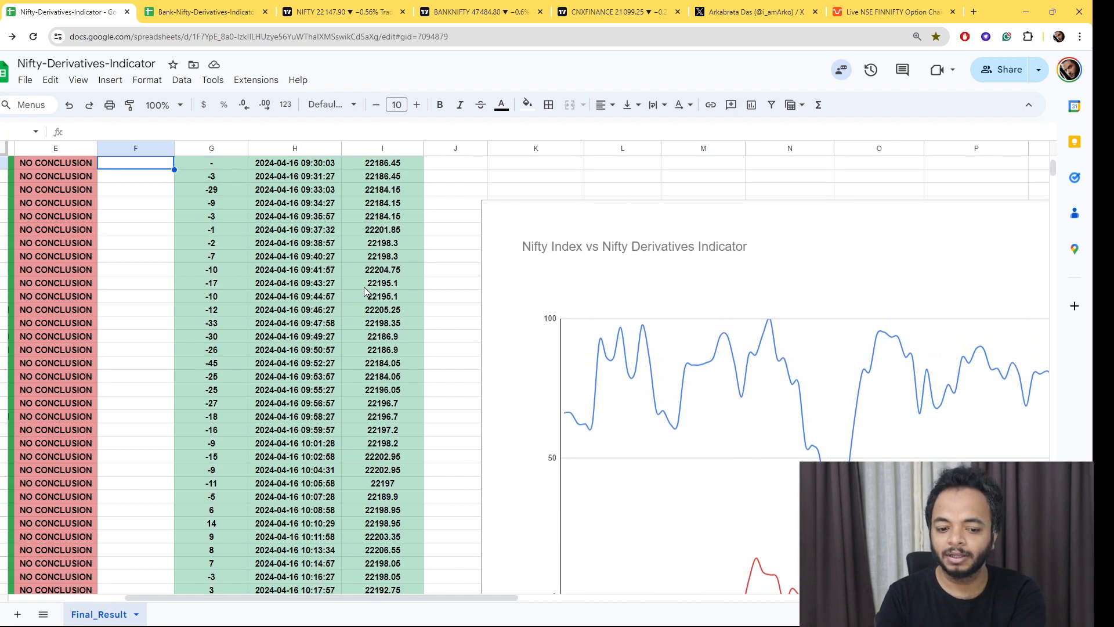
pyautogui.click(211, 577)
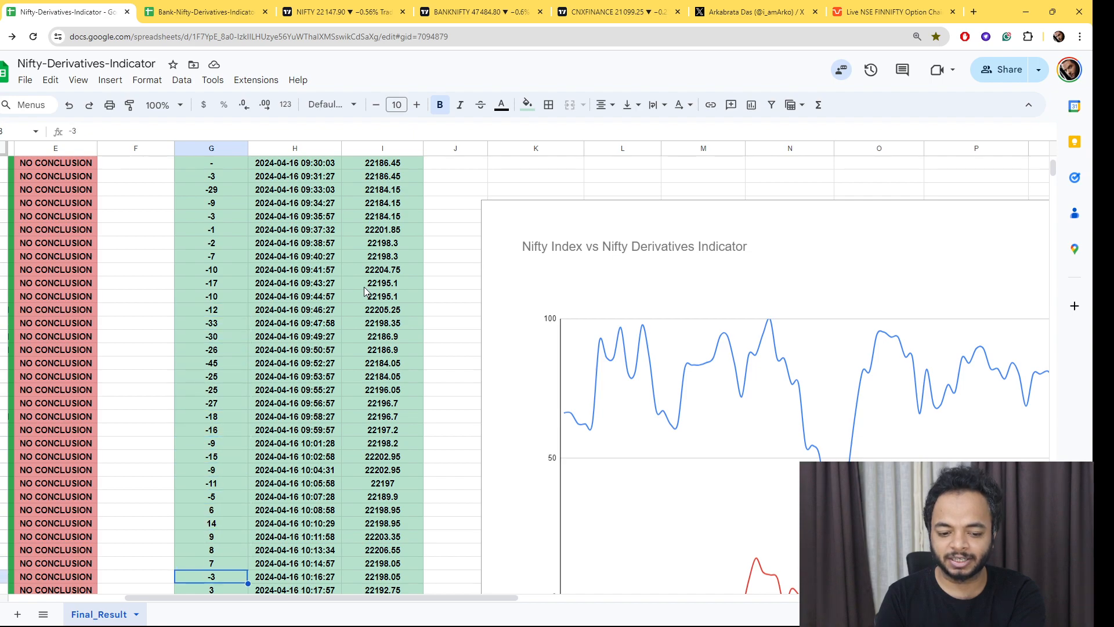
pyautogui.scroll(-3)
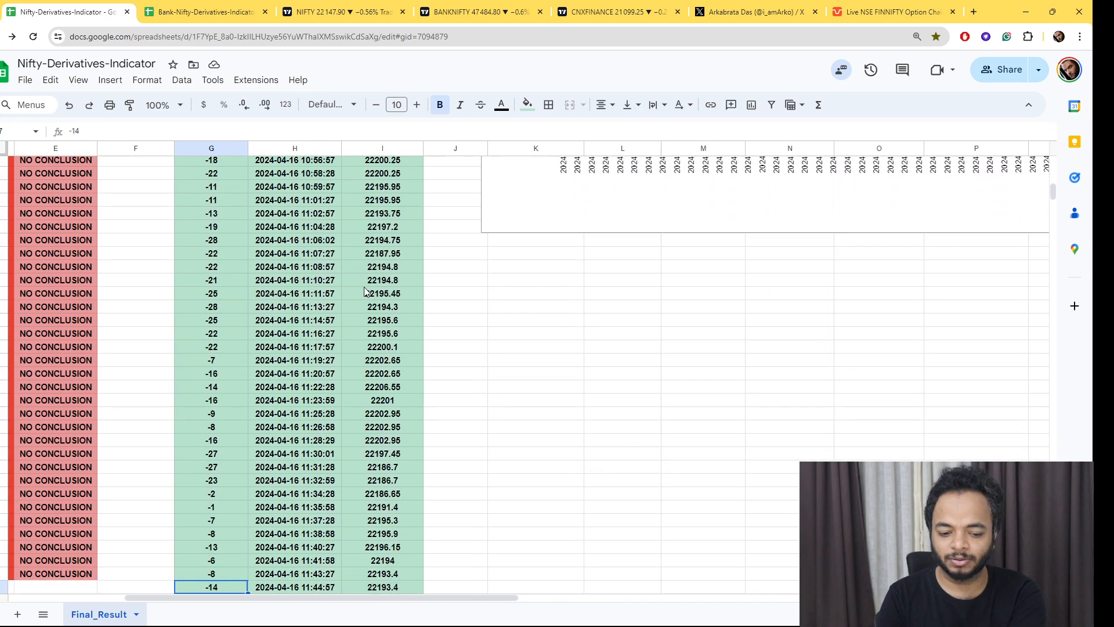
pyautogui.scroll(-3)
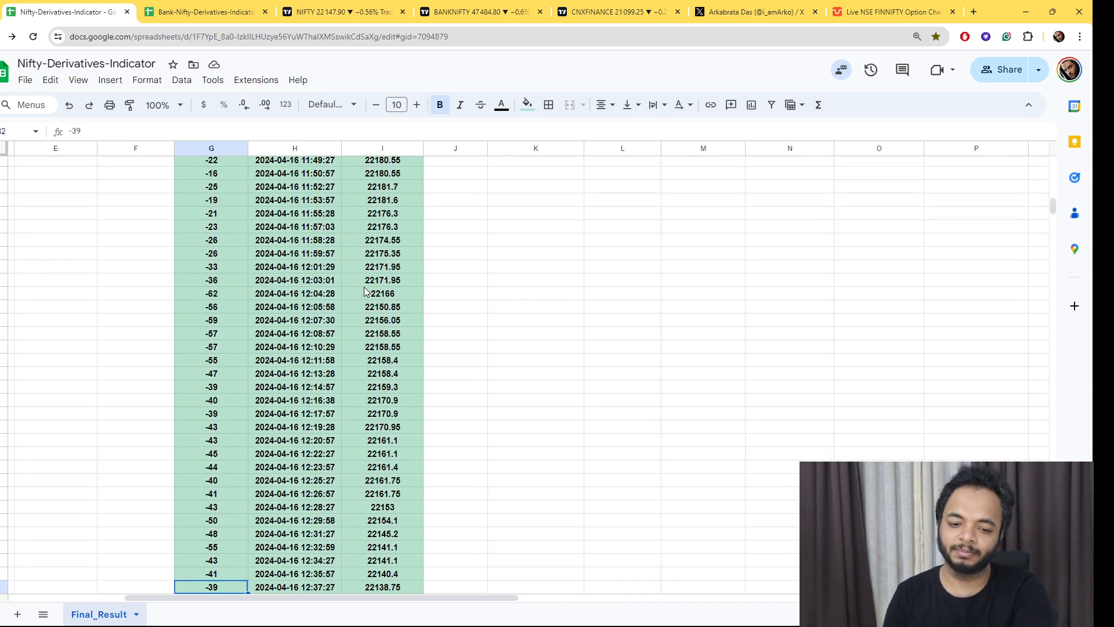
# Open the Bank-Nifty-Derivatives-Indicator sheet and scroll its index vs indicator chart right to about 14:47.
pyautogui.click(202, 11)
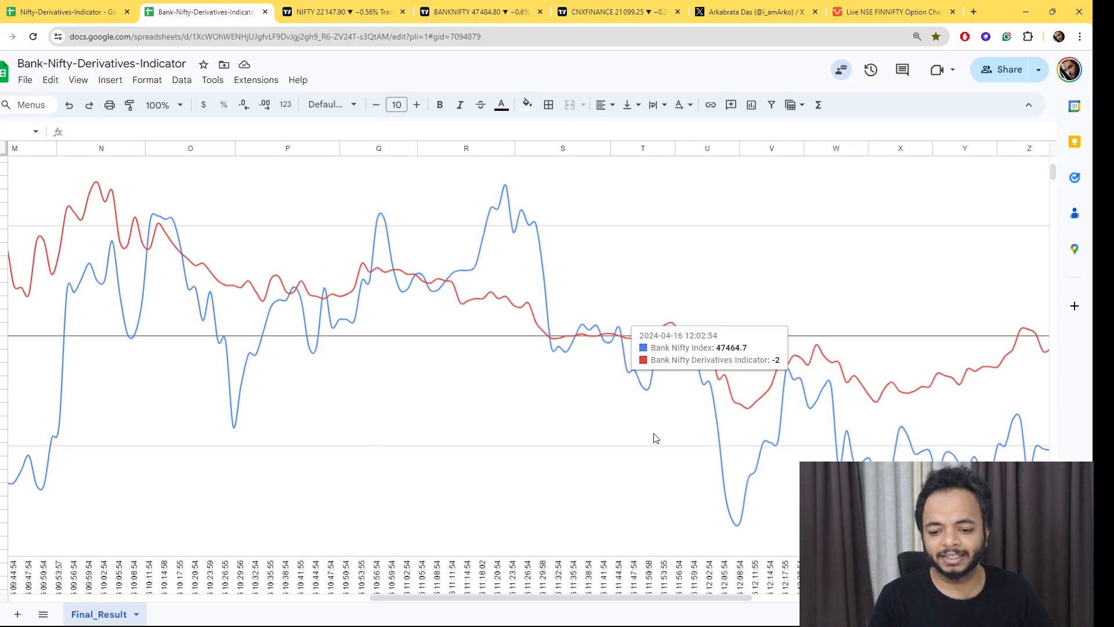
pyautogui.moveTo(516, 268)
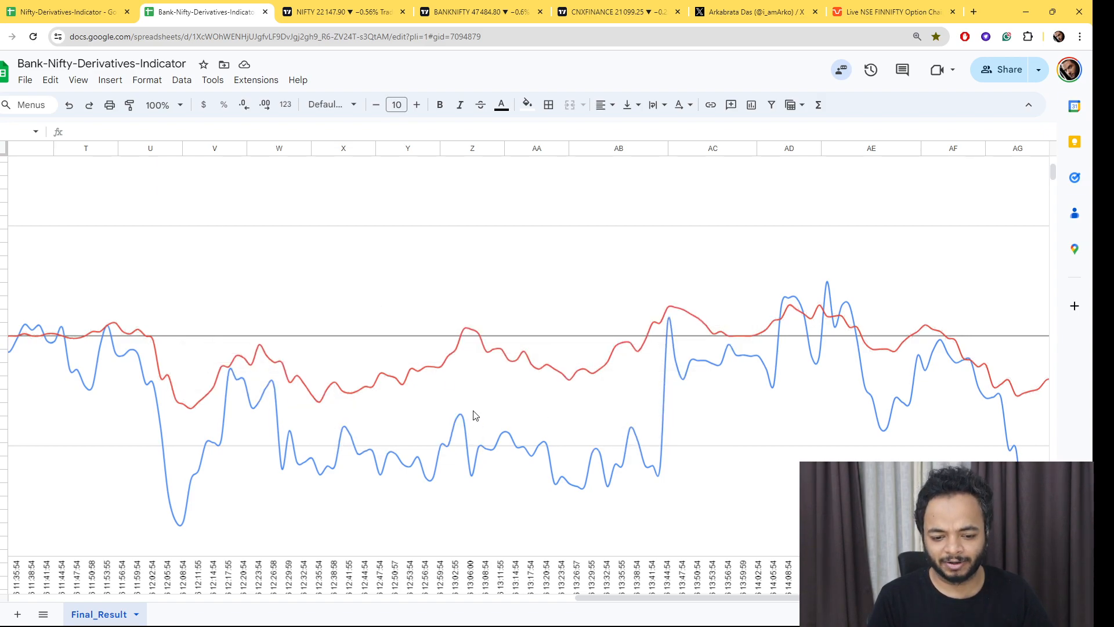
pyautogui.moveTo(522, 358)
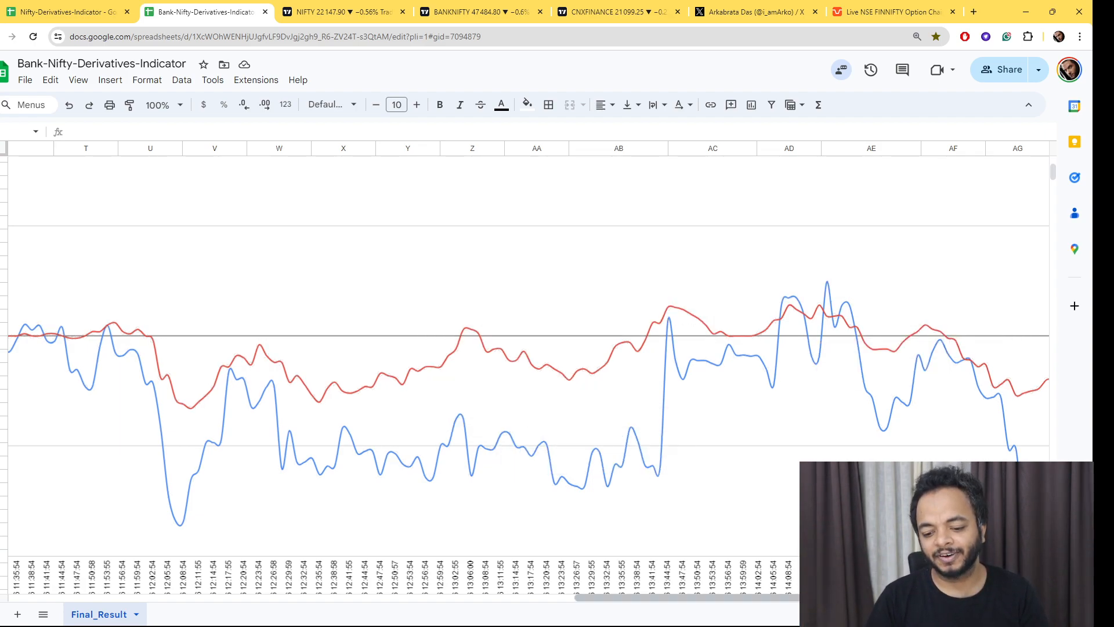
pyautogui.hscroll(3)
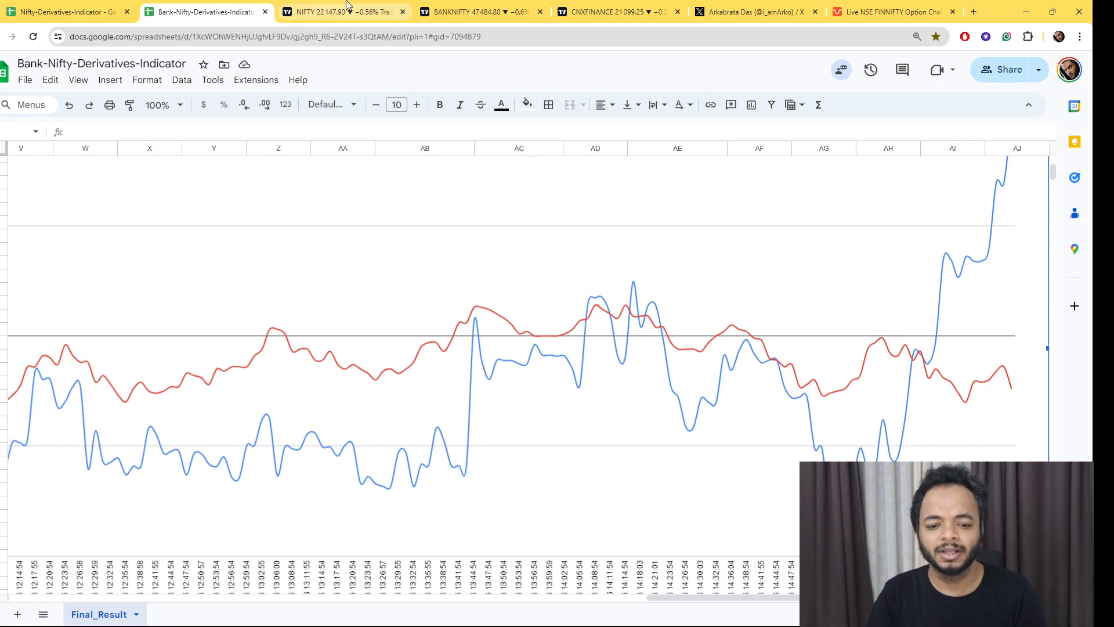
# Review the BANKNIFTY intraday chart, then switch to the CNXFINANCE 5-minute chart.
pyautogui.click(483, 12)
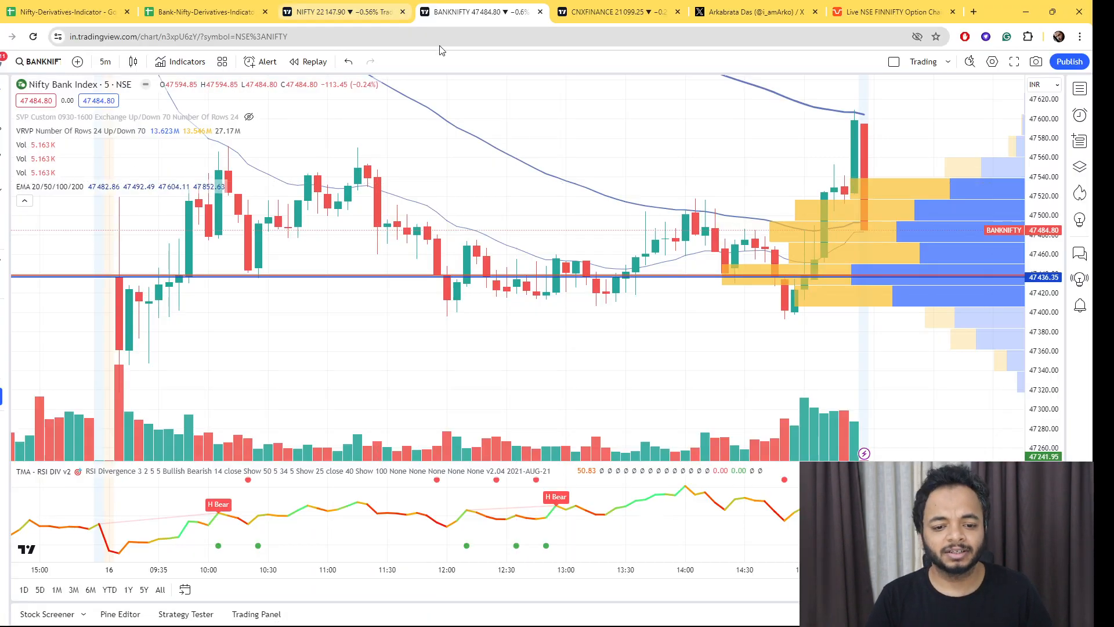
pyautogui.moveTo(248, 279)
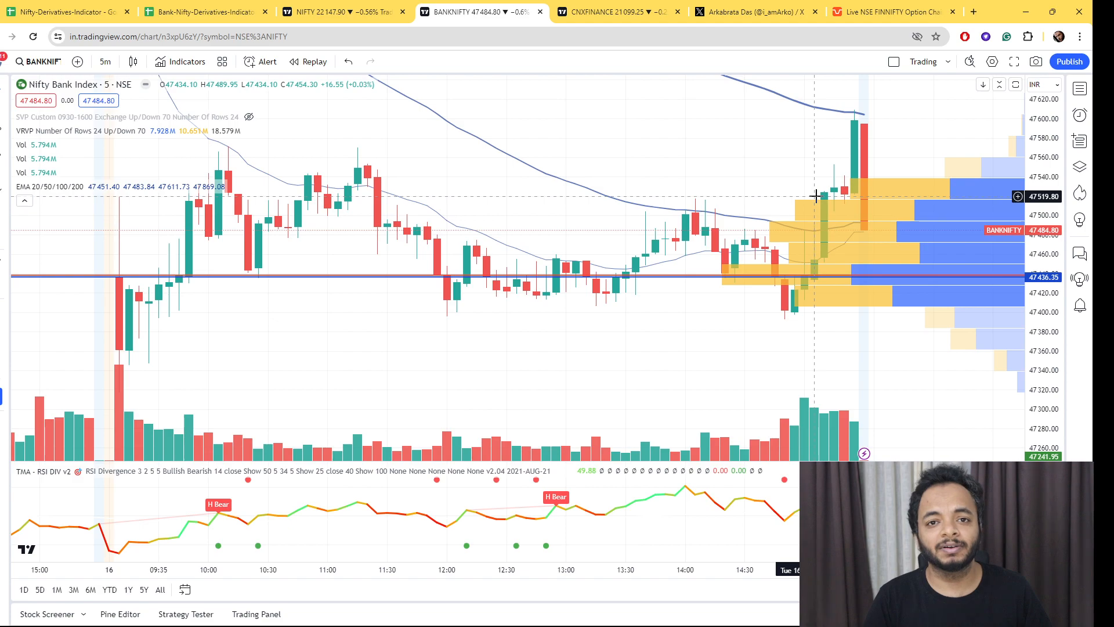
pyautogui.moveTo(254, 268)
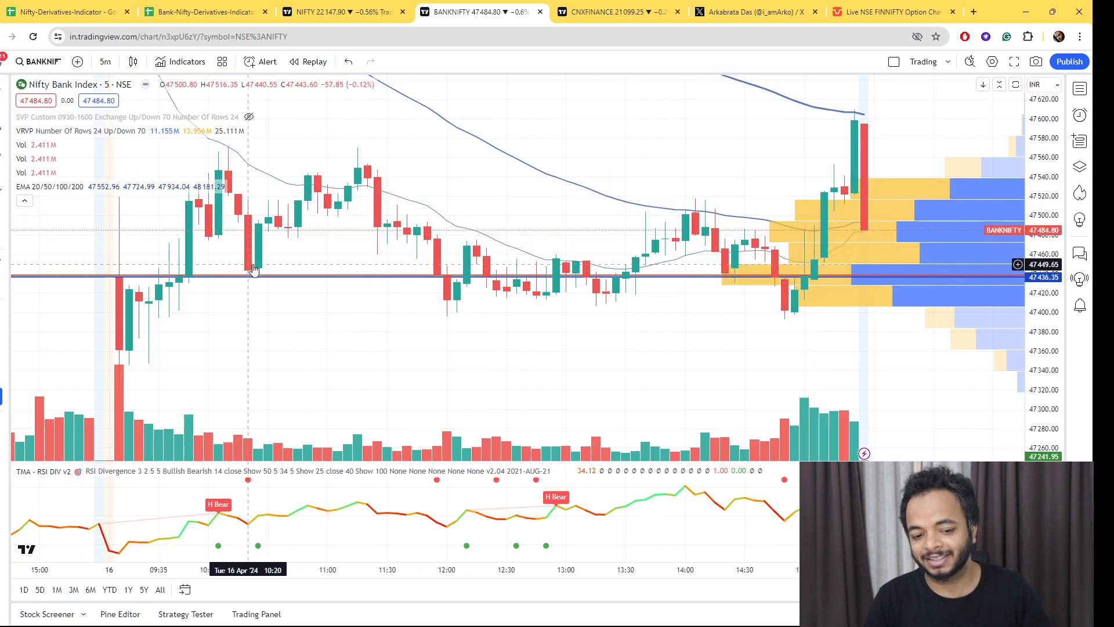
pyautogui.moveTo(256, 259)
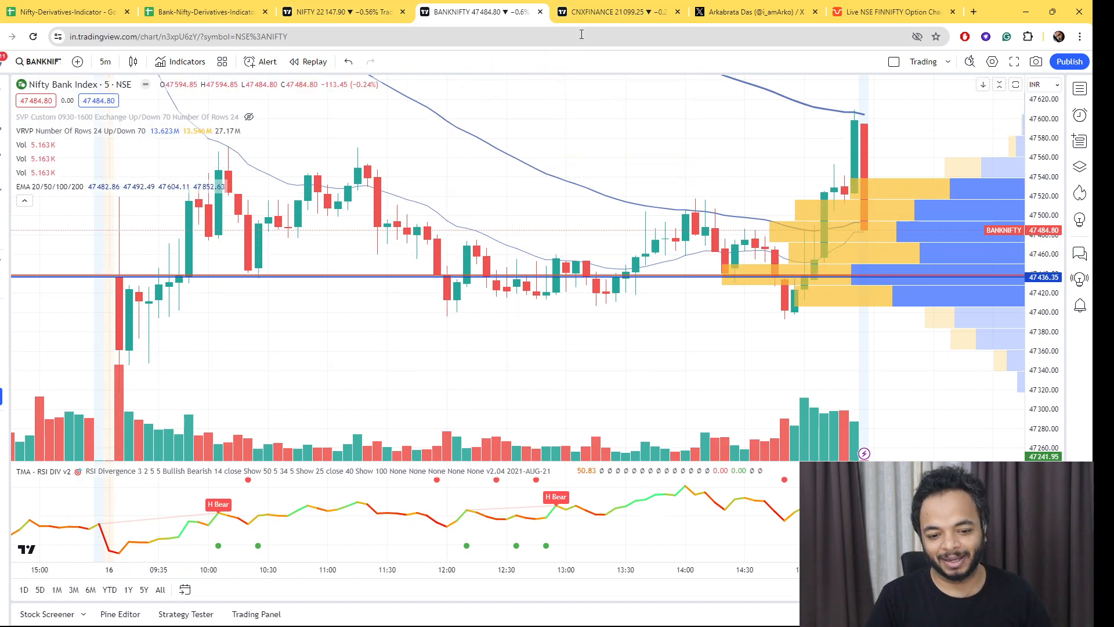
pyautogui.click(616, 12)
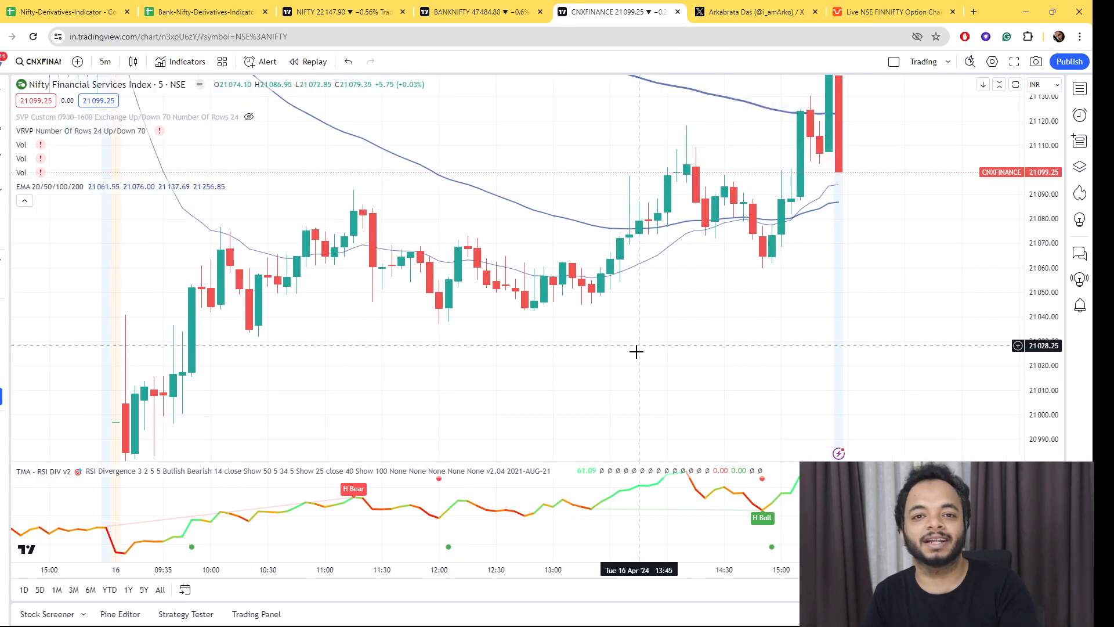
pyautogui.moveTo(755, 11)
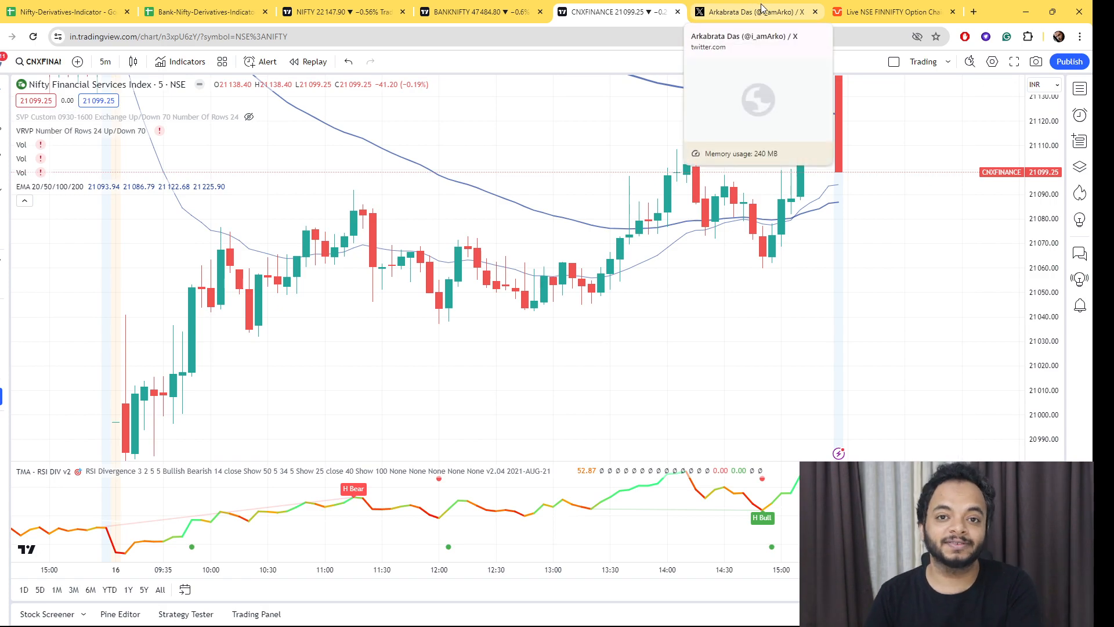
# Scroll the X profile posts, glance at both derivatives indicator sheets and bring up the Telegram channel.
pyautogui.click(743, 12)
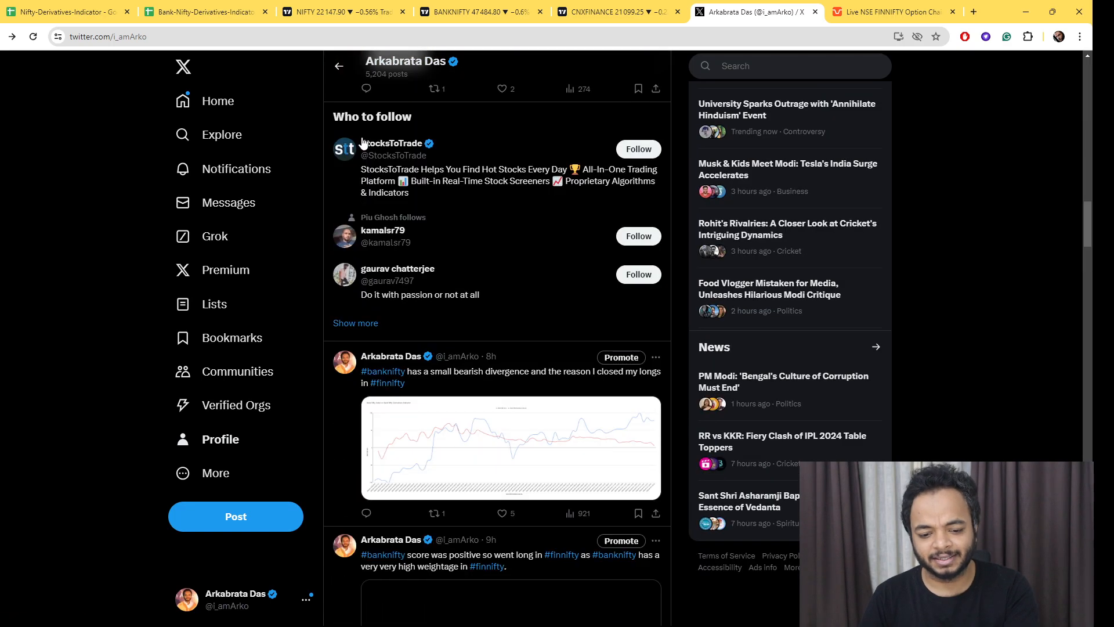
pyautogui.scroll(-3)
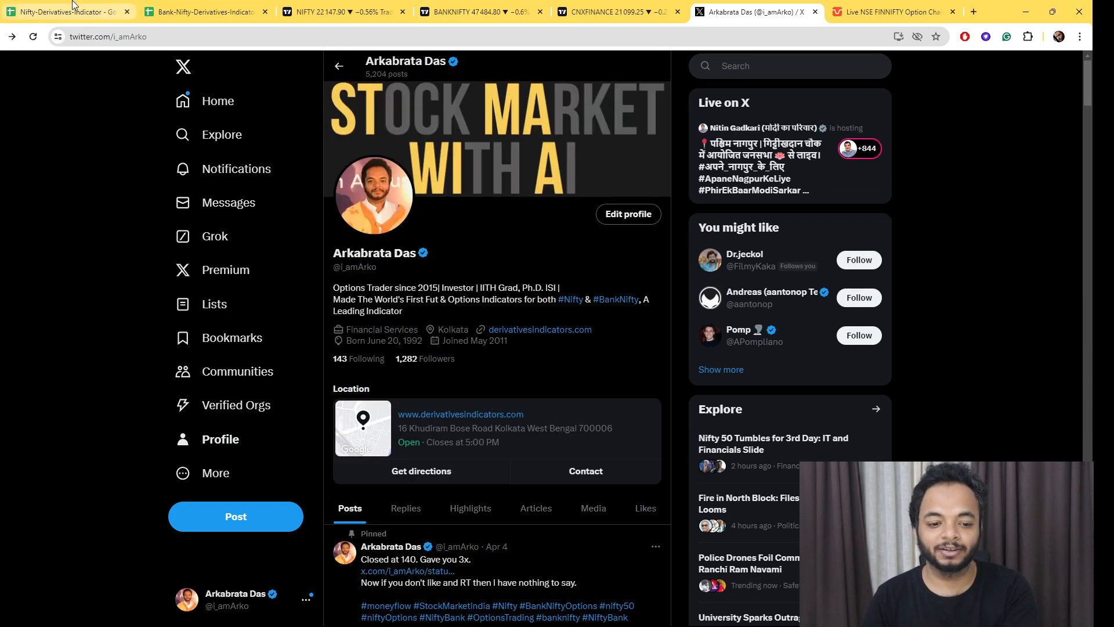
pyautogui.click(64, 12)
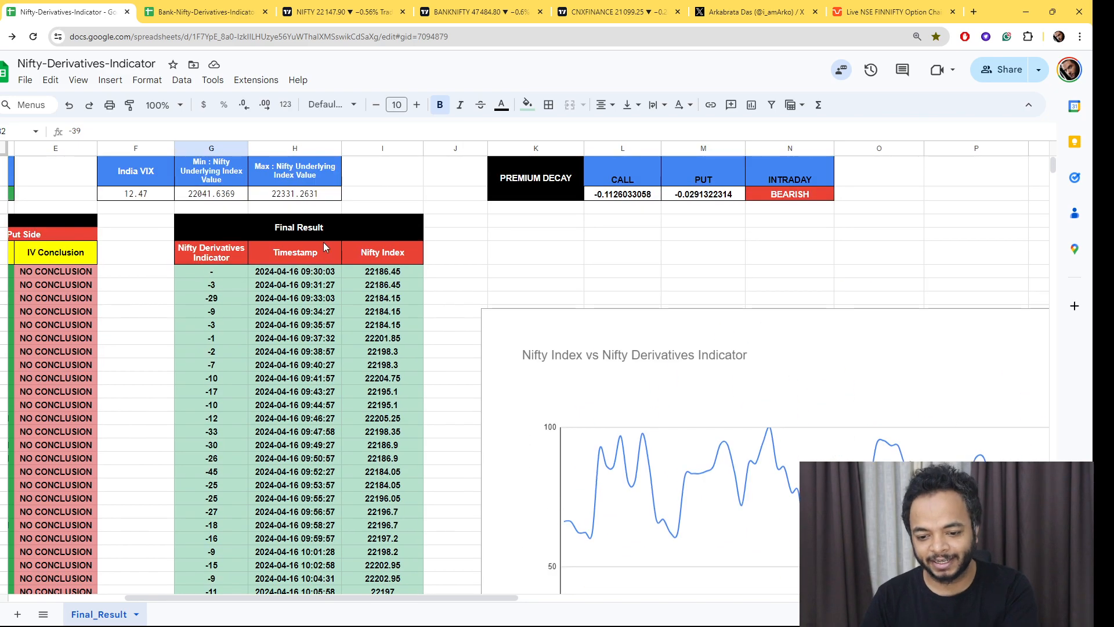
pyautogui.click(201, 11)
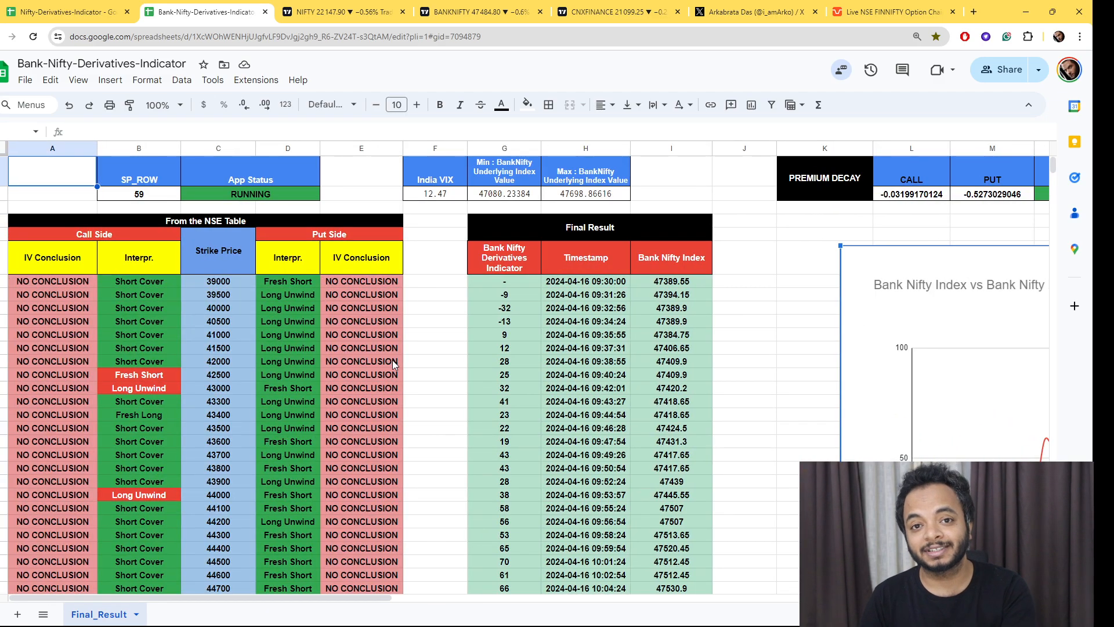
pyautogui.click(755, 12)
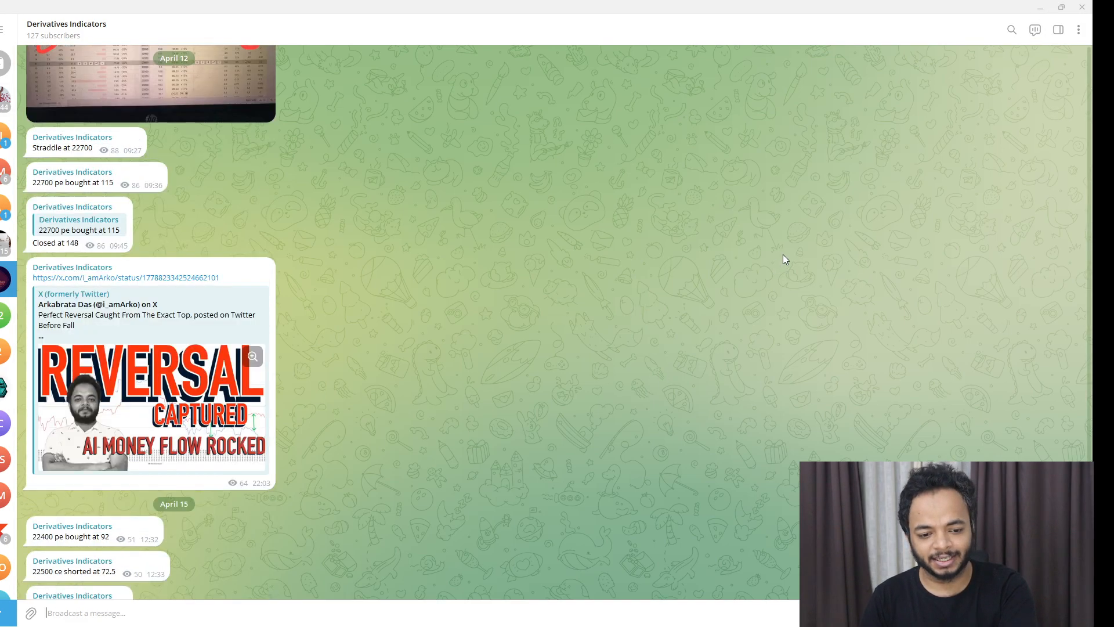
# Scroll through the Derivatives Indicators channel's April 12–16 trade alerts and closing prices.
pyautogui.scroll(-3)
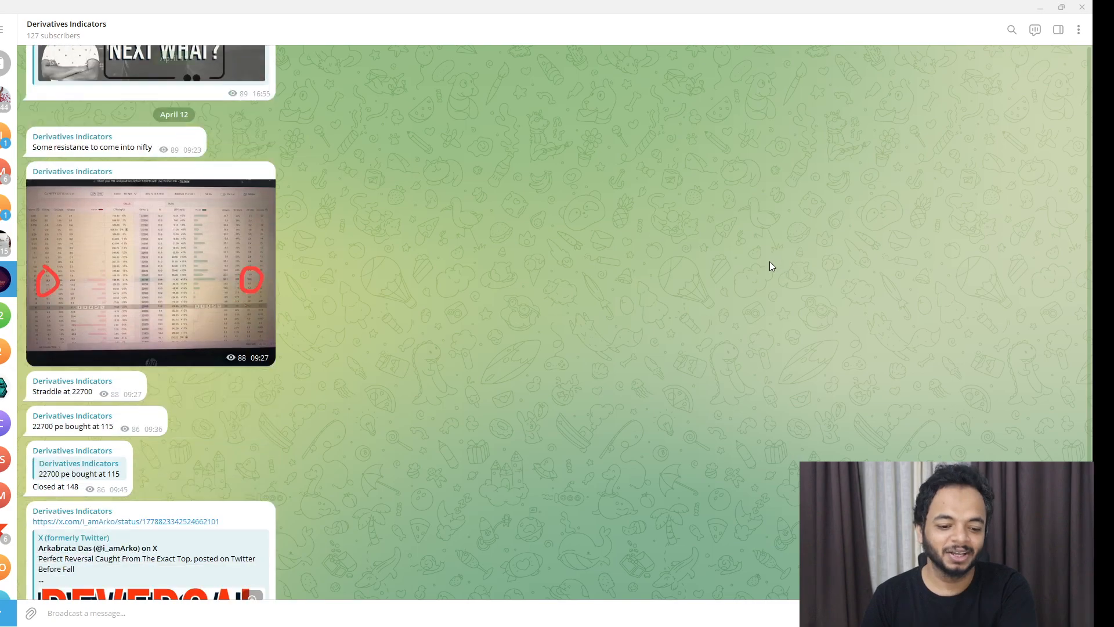
pyautogui.scroll(-3)
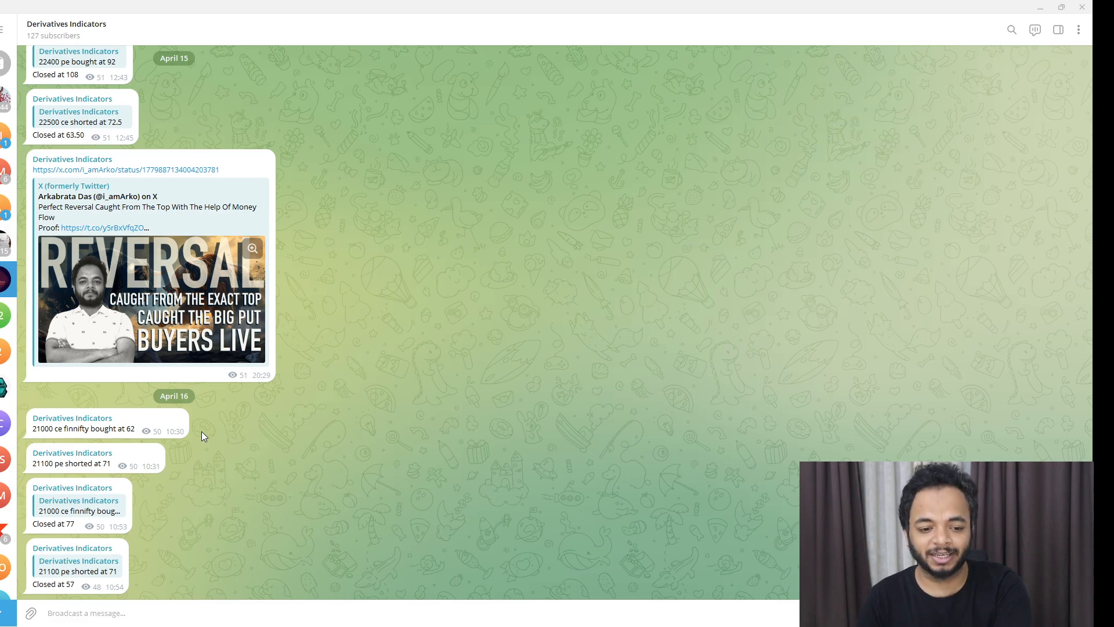
pyautogui.scroll(-3)
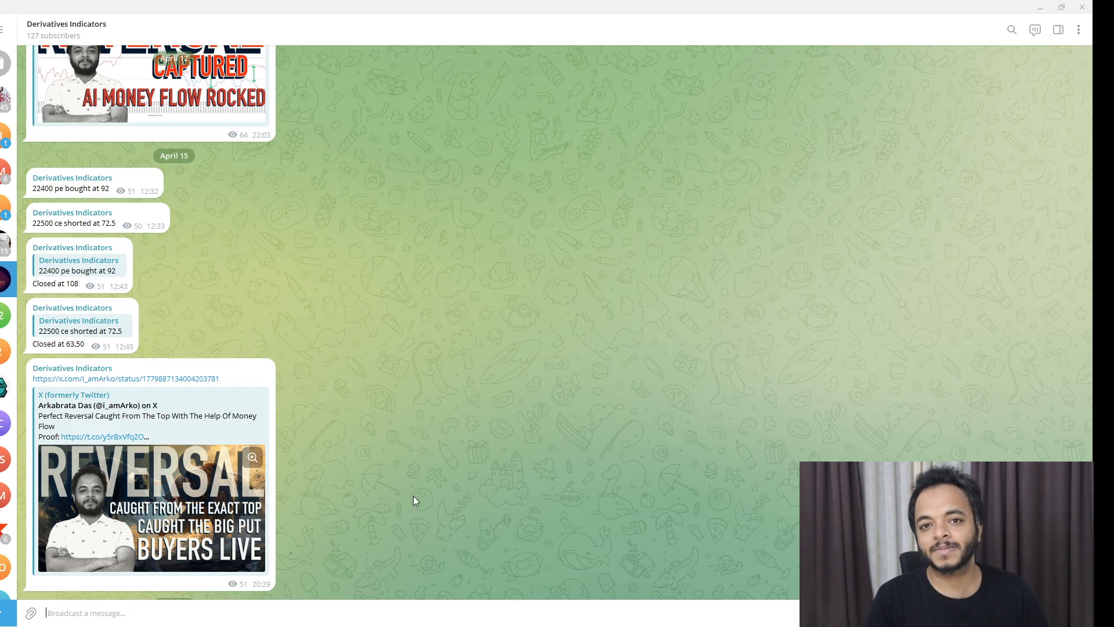
pyautogui.scroll(-3)
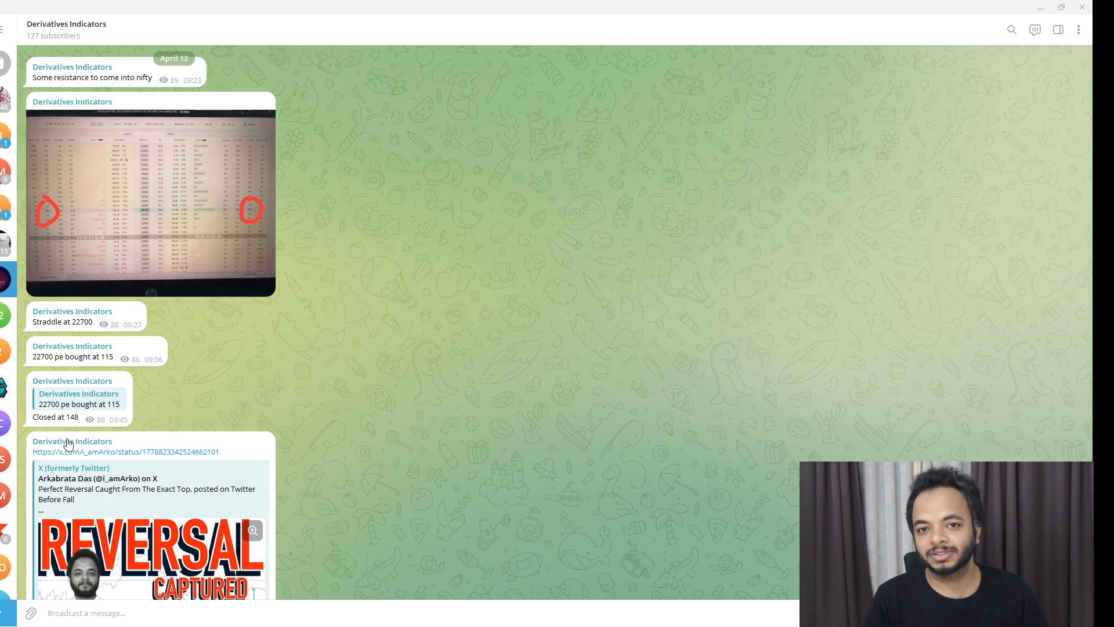
pyautogui.scroll(-3)
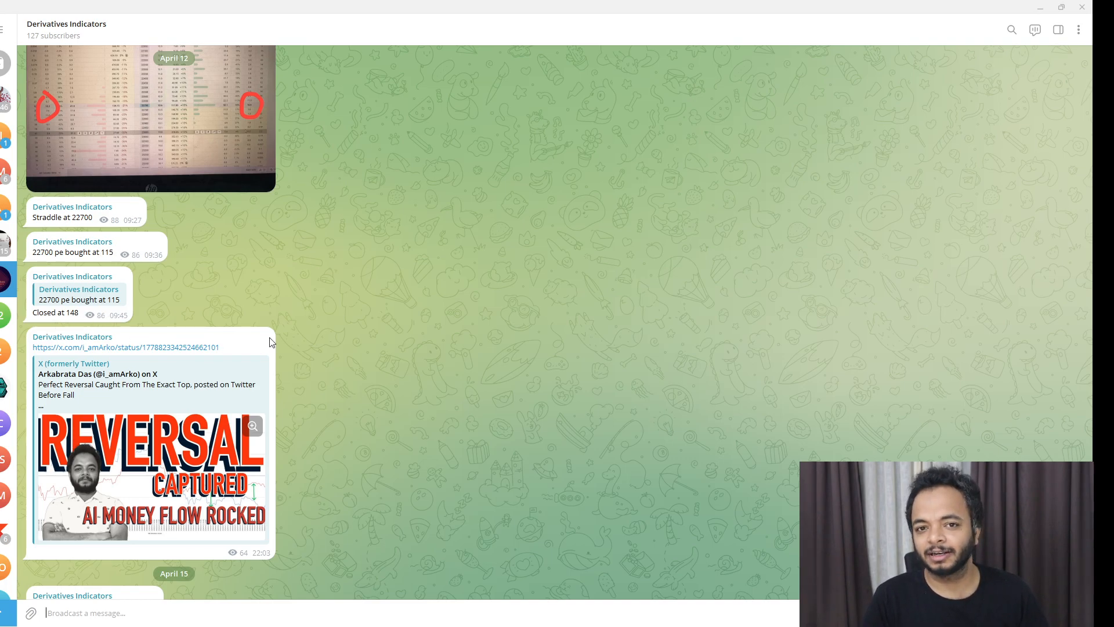
pyautogui.scroll(-3)
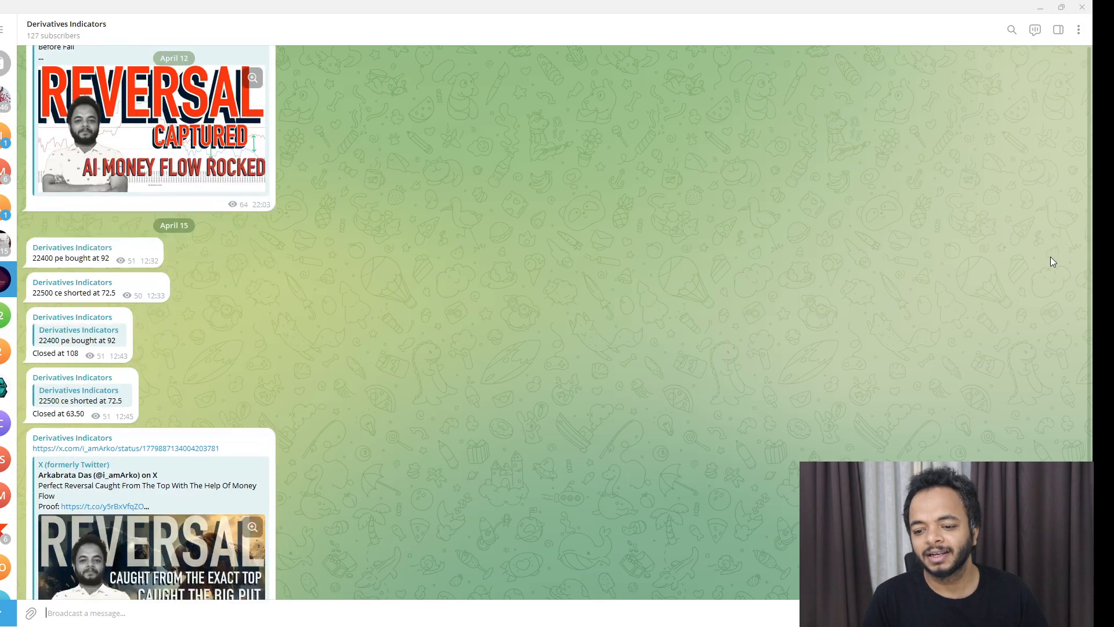
# Toggle between Telegram and the browser, landing on the X profile and scrolling its posts.
pyautogui.click(125, 448)
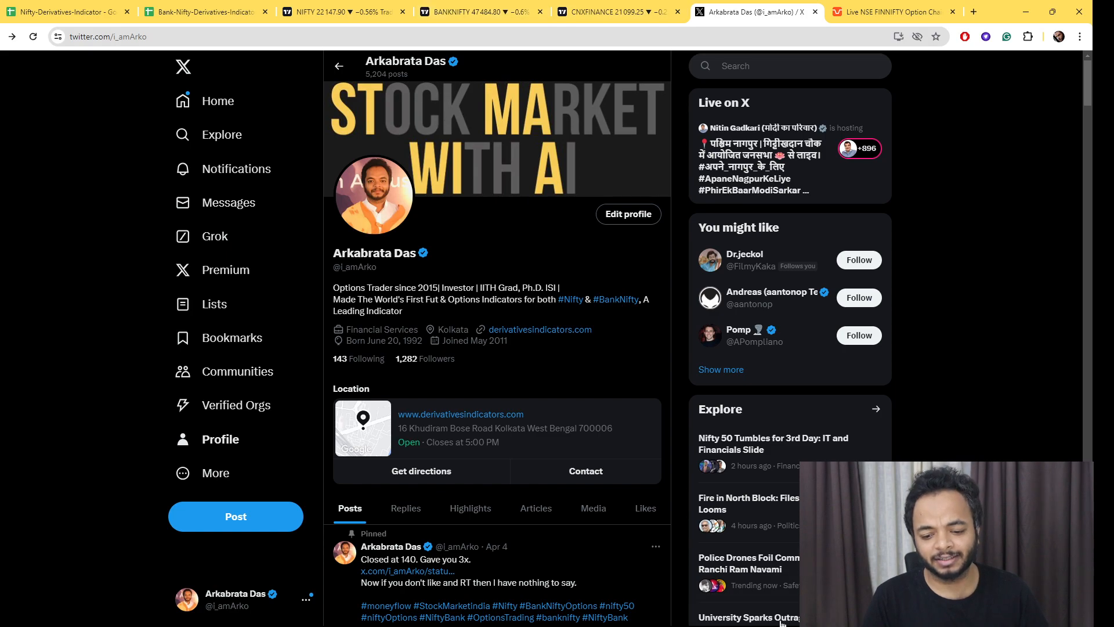
pyautogui.click(715, 613)
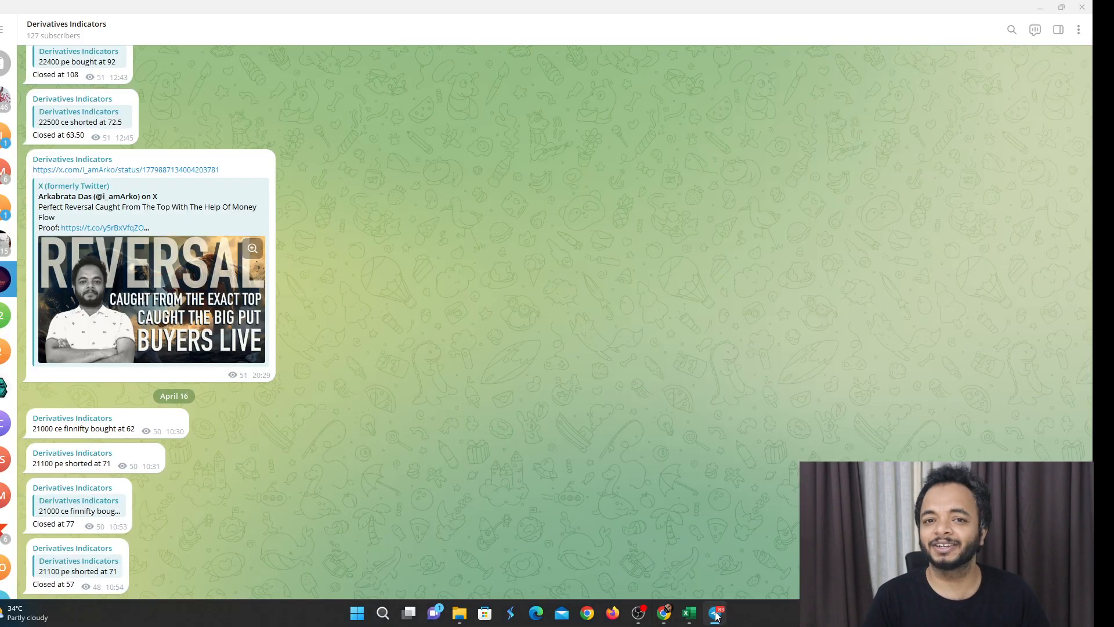
pyautogui.click(715, 611)
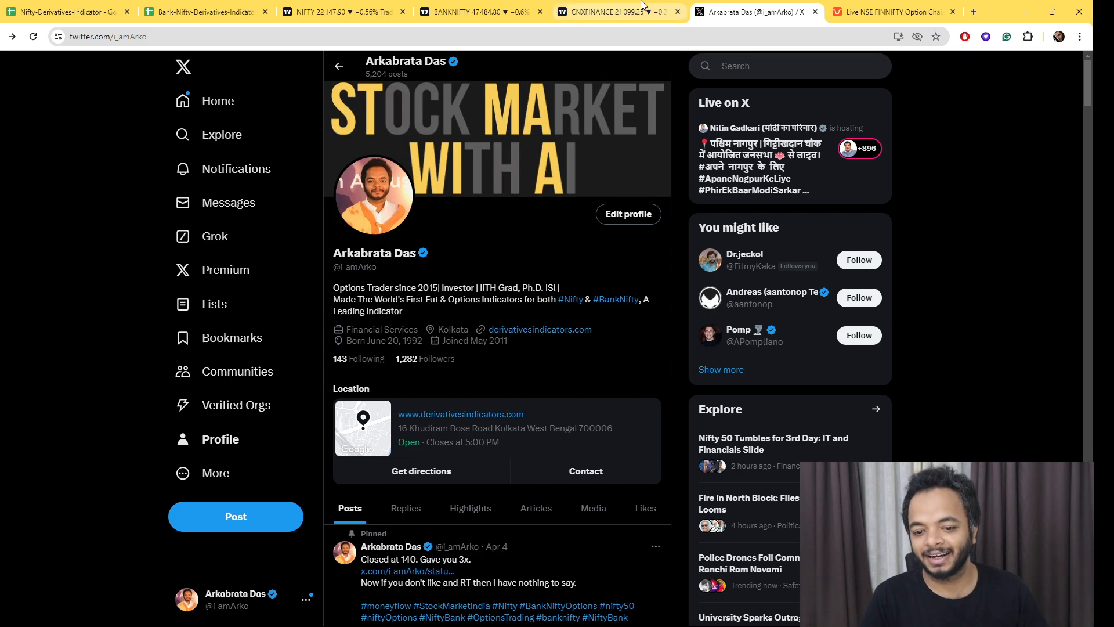
pyautogui.scroll(-3)
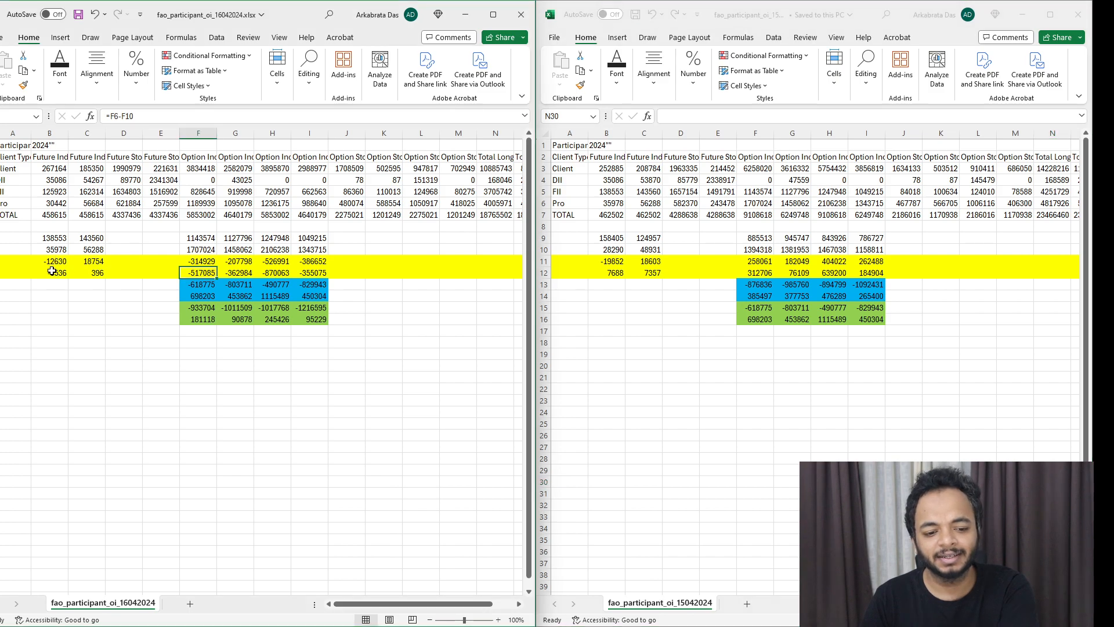
# Check the open-interest difference formulas in cells B11, C11, B12, F11 and I11.
pyautogui.click(49, 261)
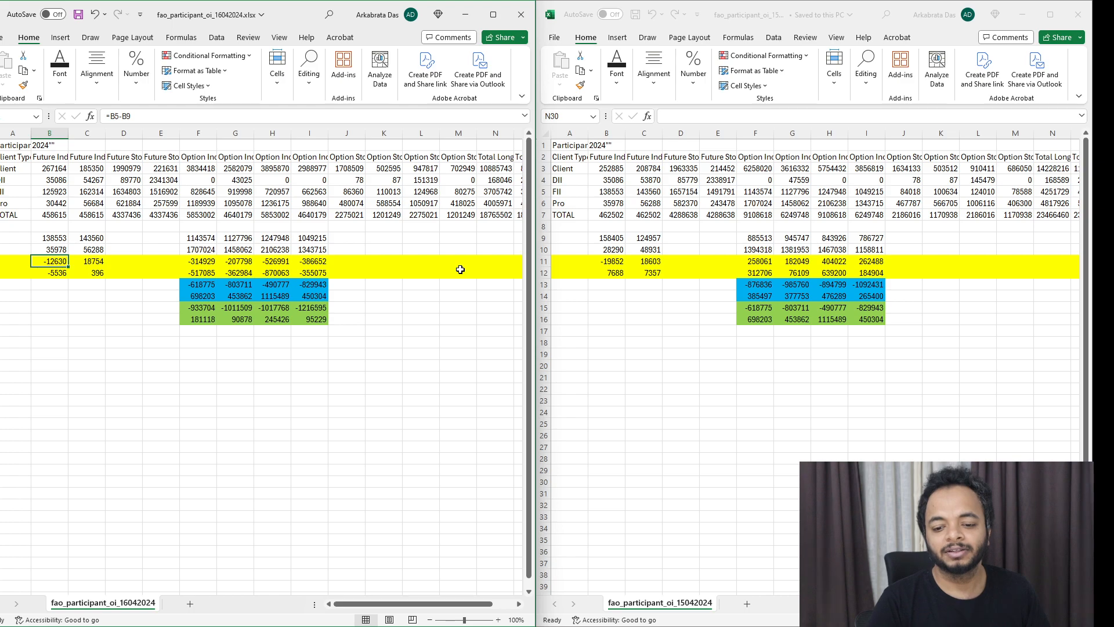
pyautogui.click(87, 261)
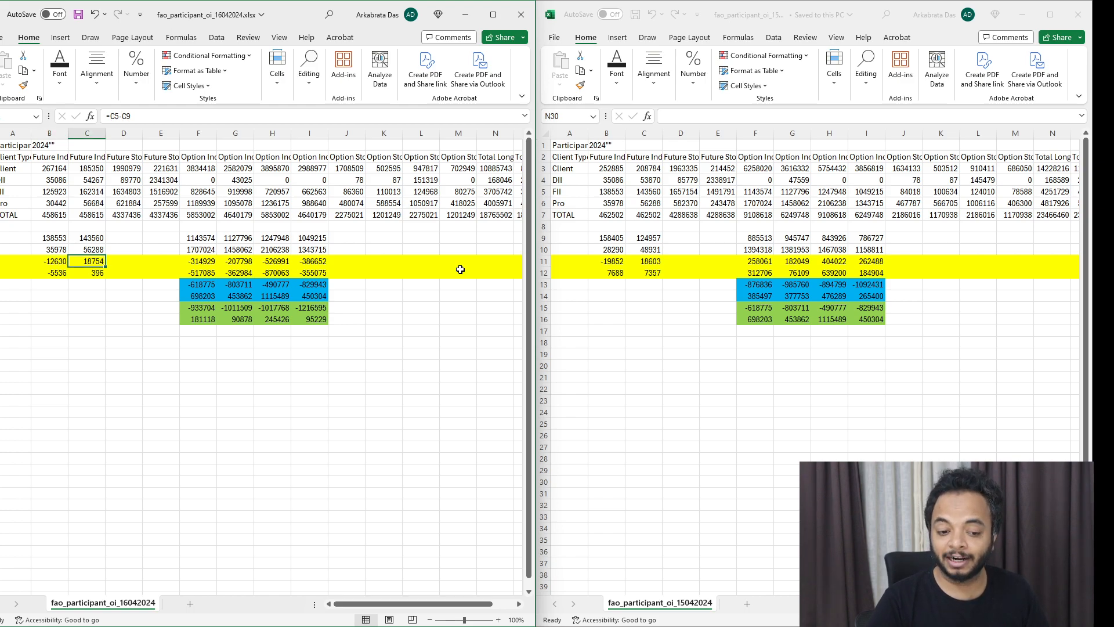
pyautogui.click(48, 273)
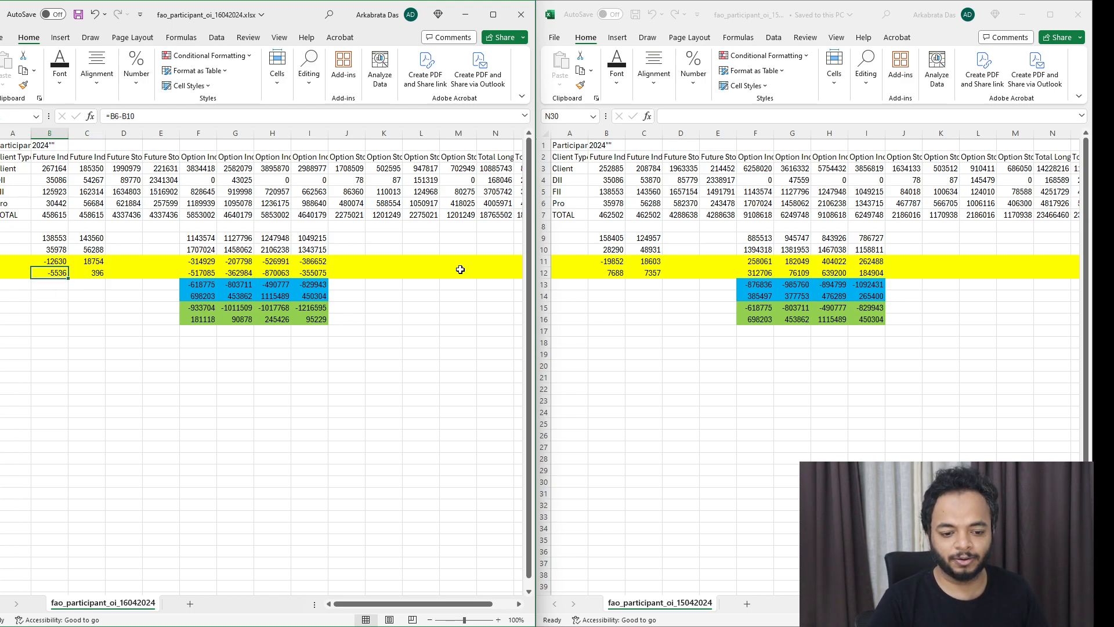
pyautogui.click(199, 261)
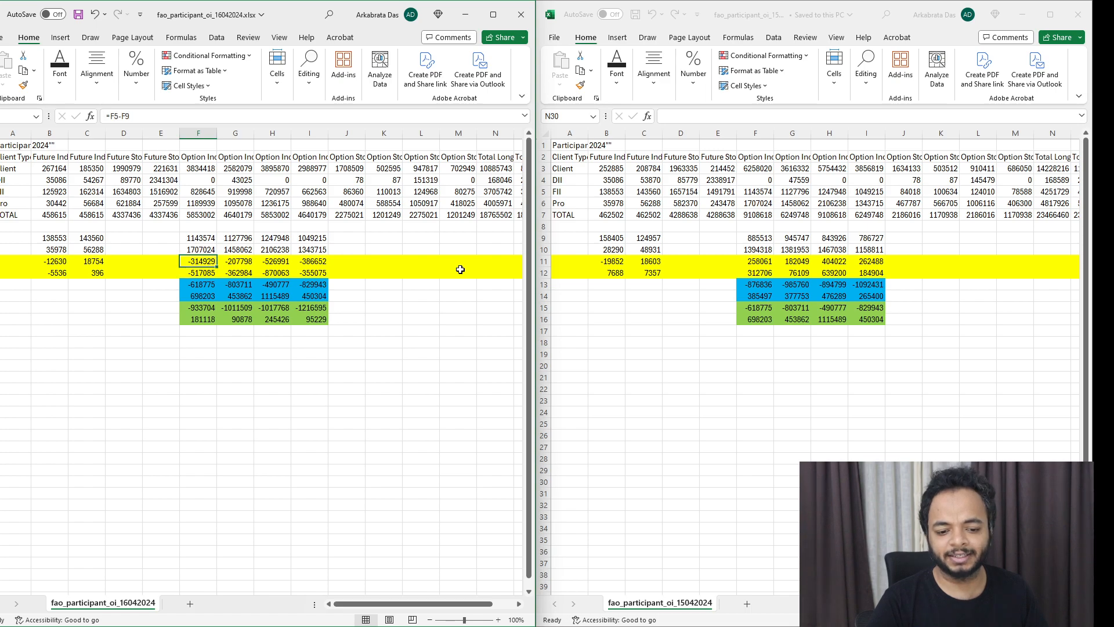
pyautogui.click(309, 261)
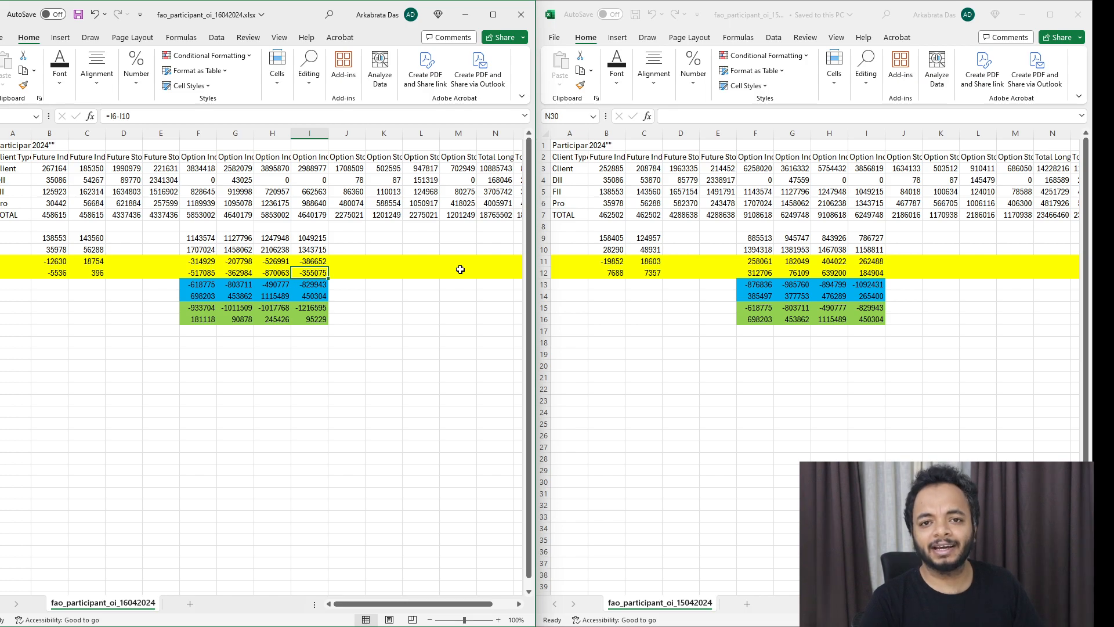
# Check cells G12, I12 and I11, then the Pro value 988640 and FII value 662563 in column I.
pyautogui.click(235, 271)
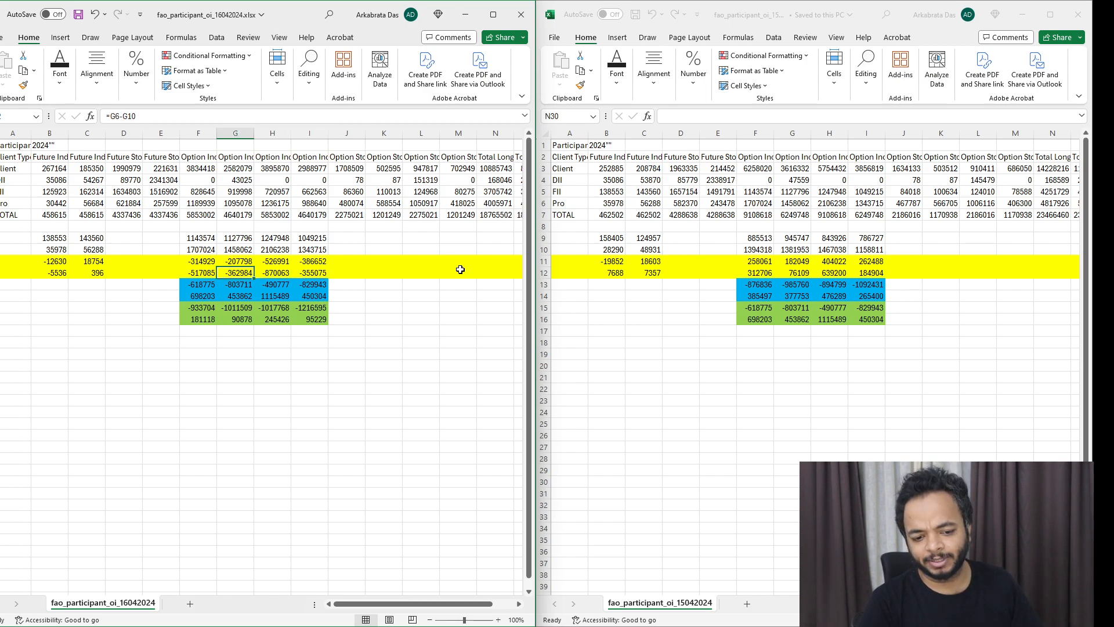
pyautogui.click(309, 273)
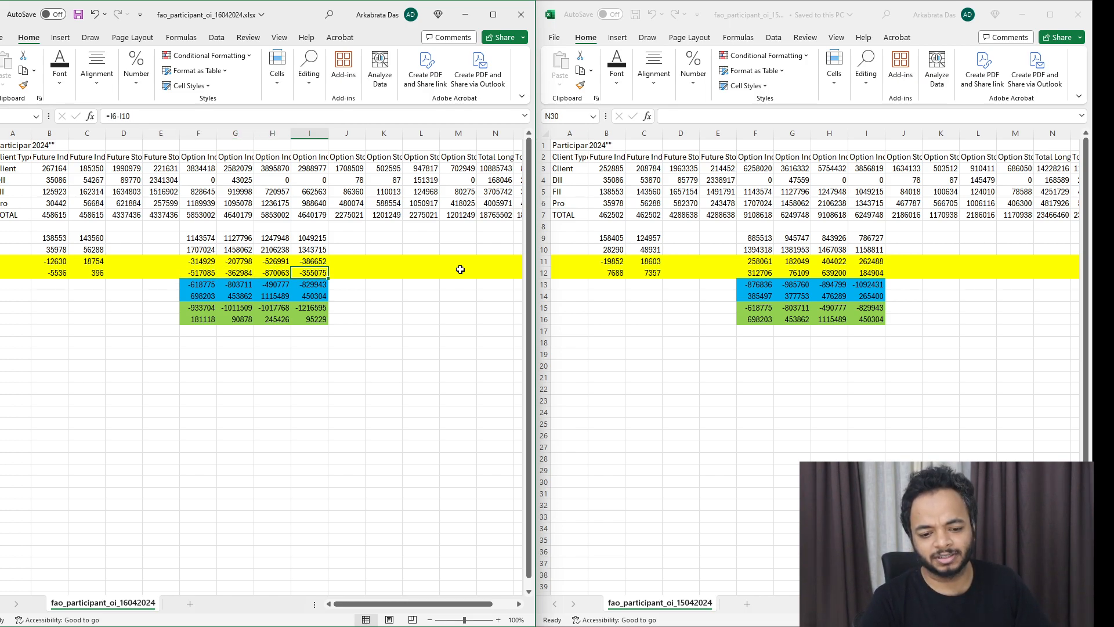
pyautogui.click(308, 261)
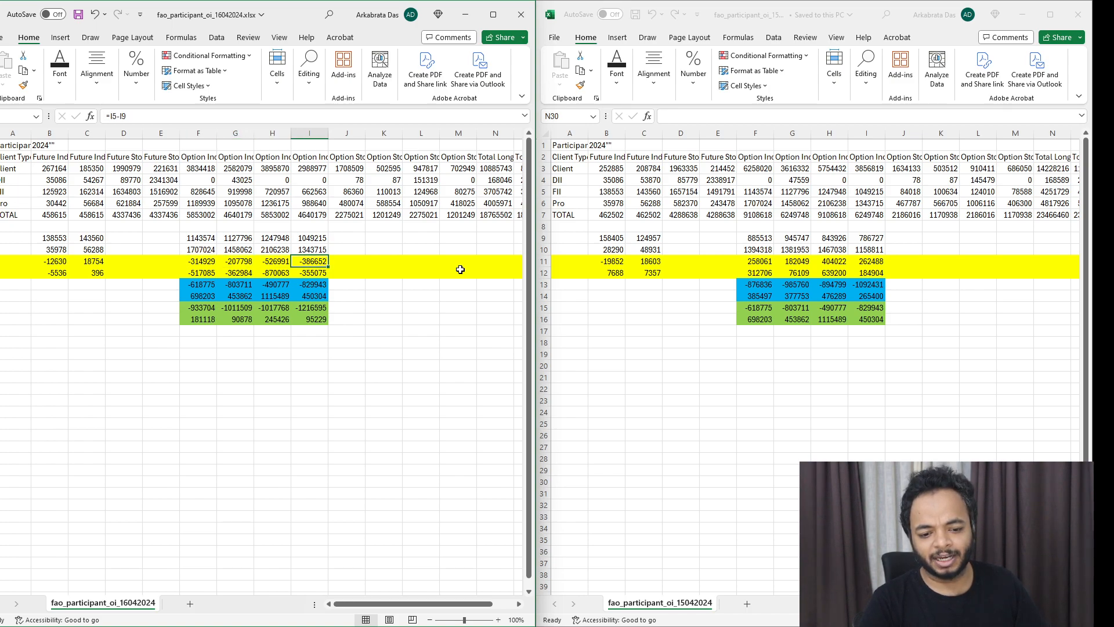
pyautogui.click(308, 202)
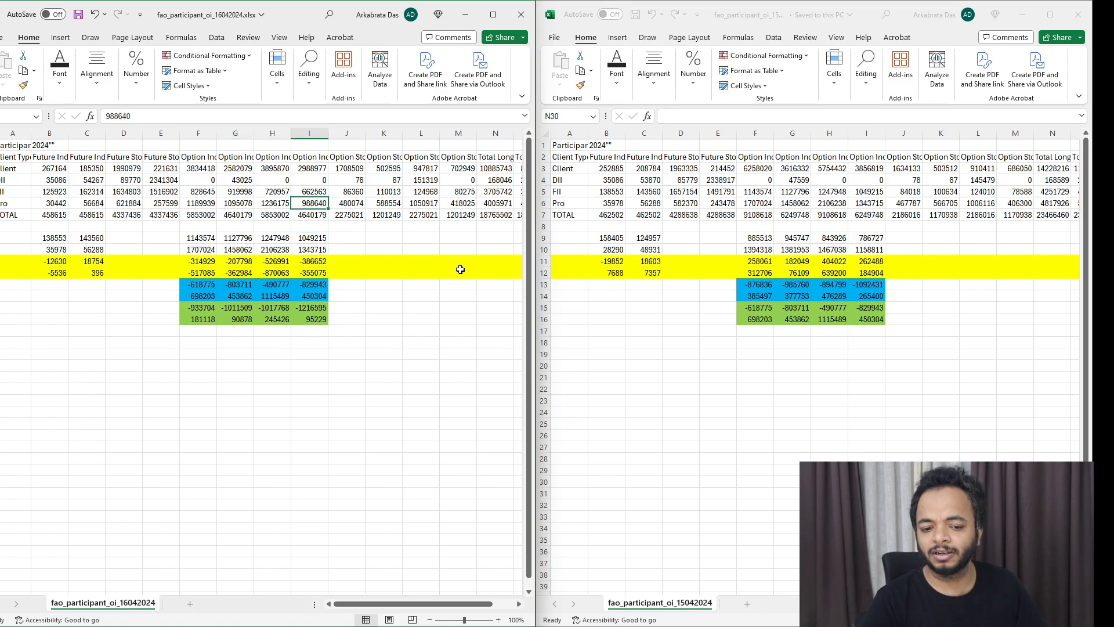
pyautogui.click(308, 191)
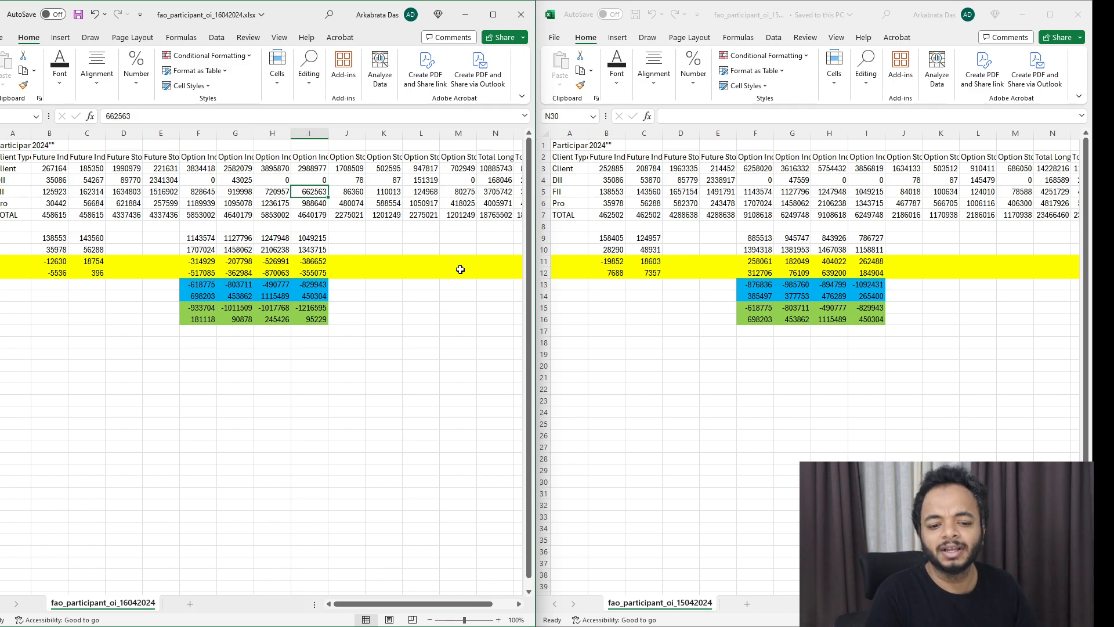
pyautogui.click(271, 202)
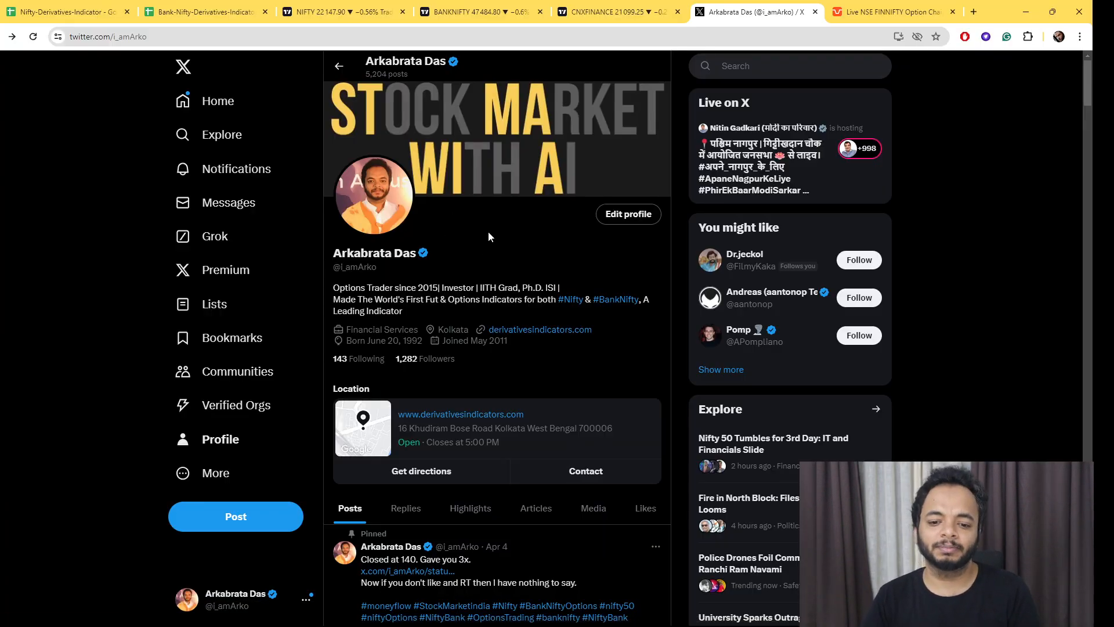
pyautogui.click(344, 12)
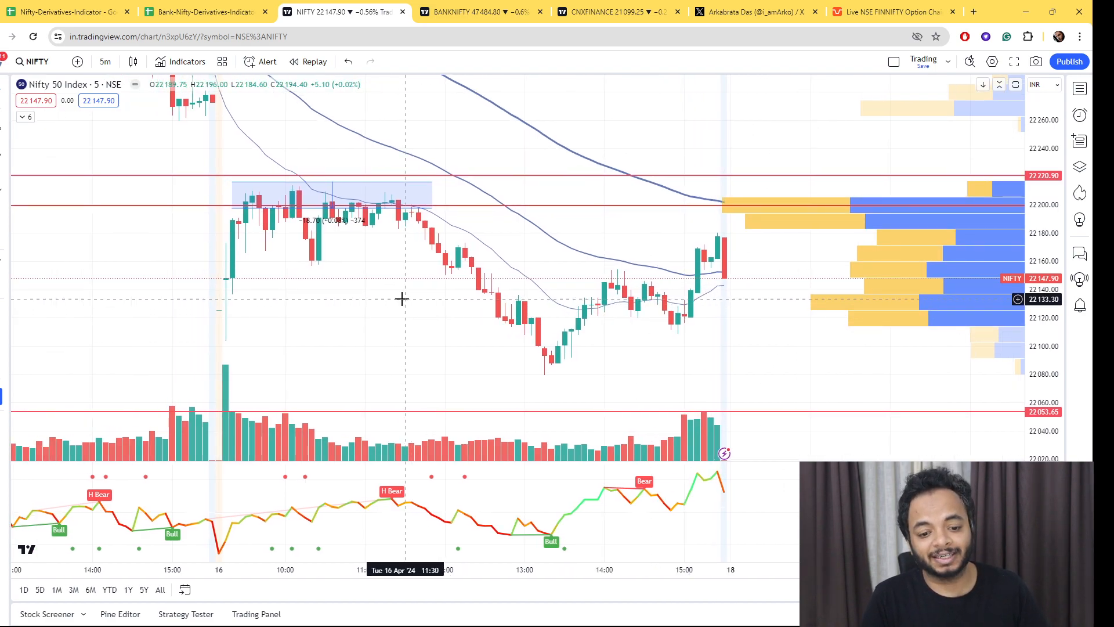
pyautogui.moveTo(390, 271)
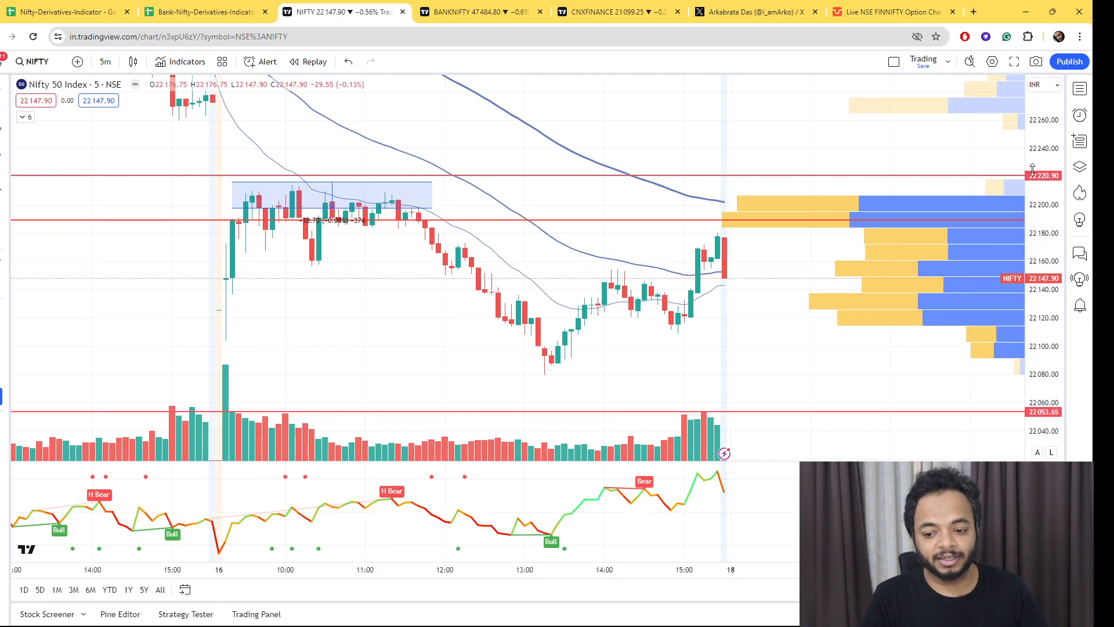
pyautogui.moveTo(235, 274)
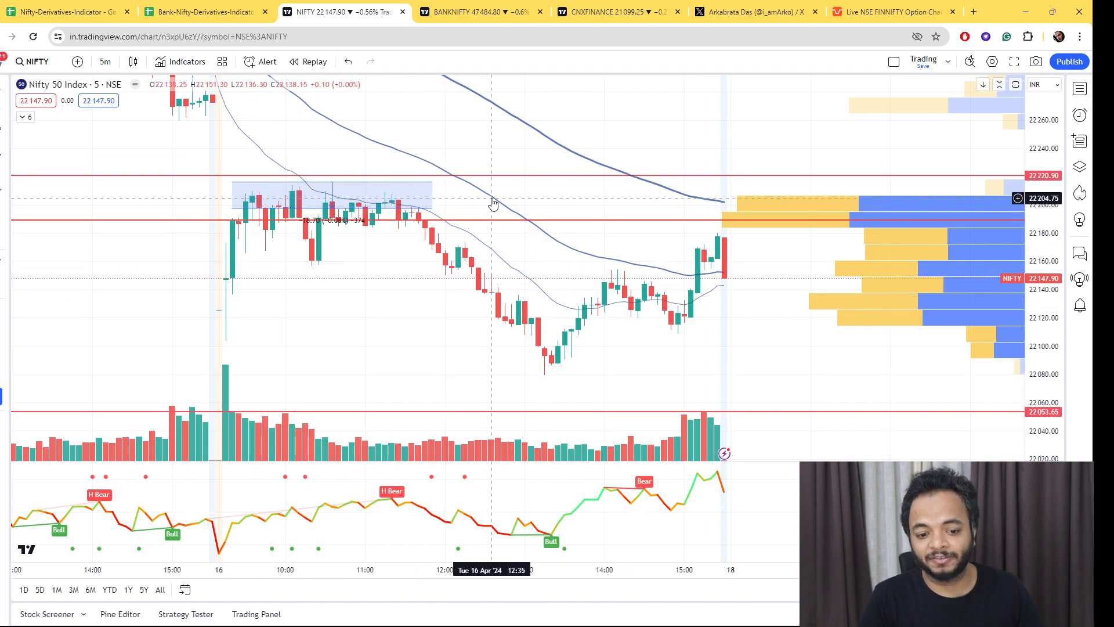
pyautogui.moveTo(402, 220)
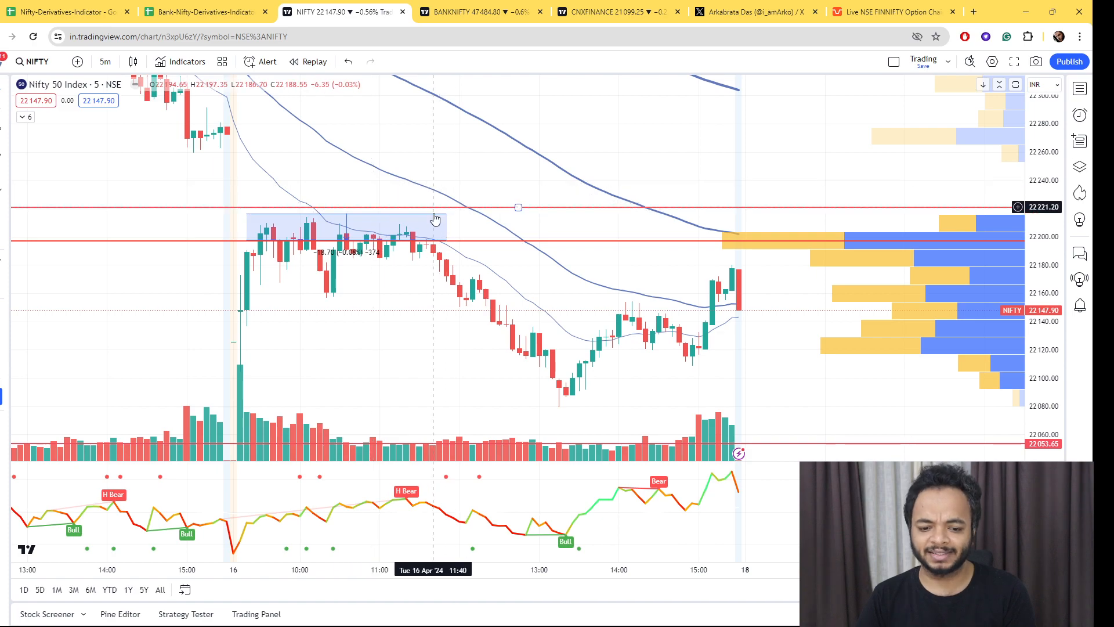
pyautogui.moveTo(466, 155)
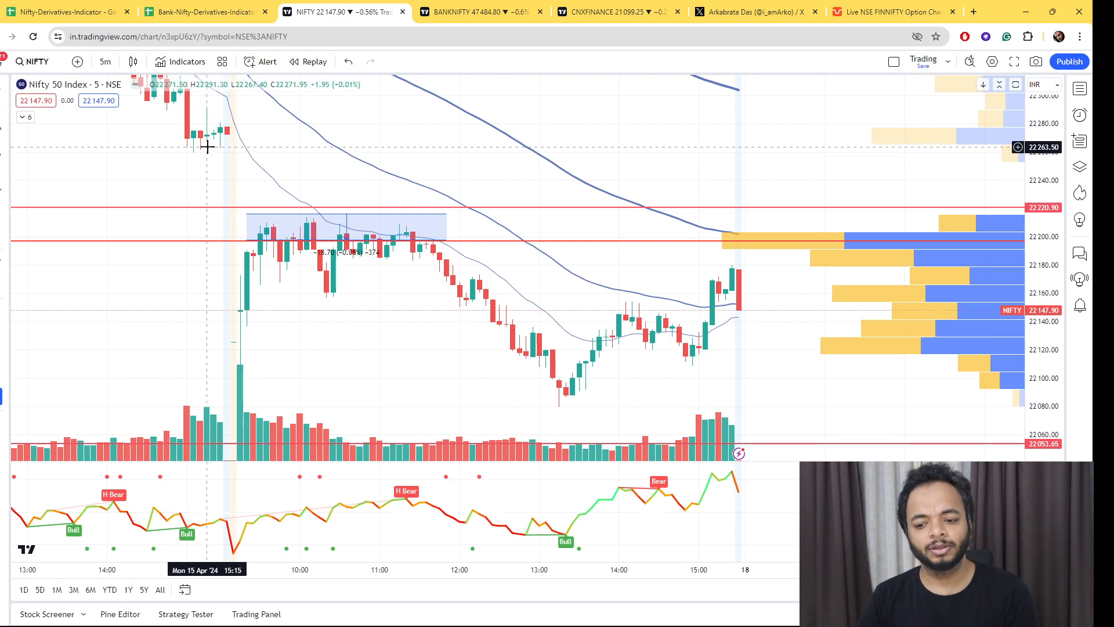
pyautogui.moveTo(231, 175)
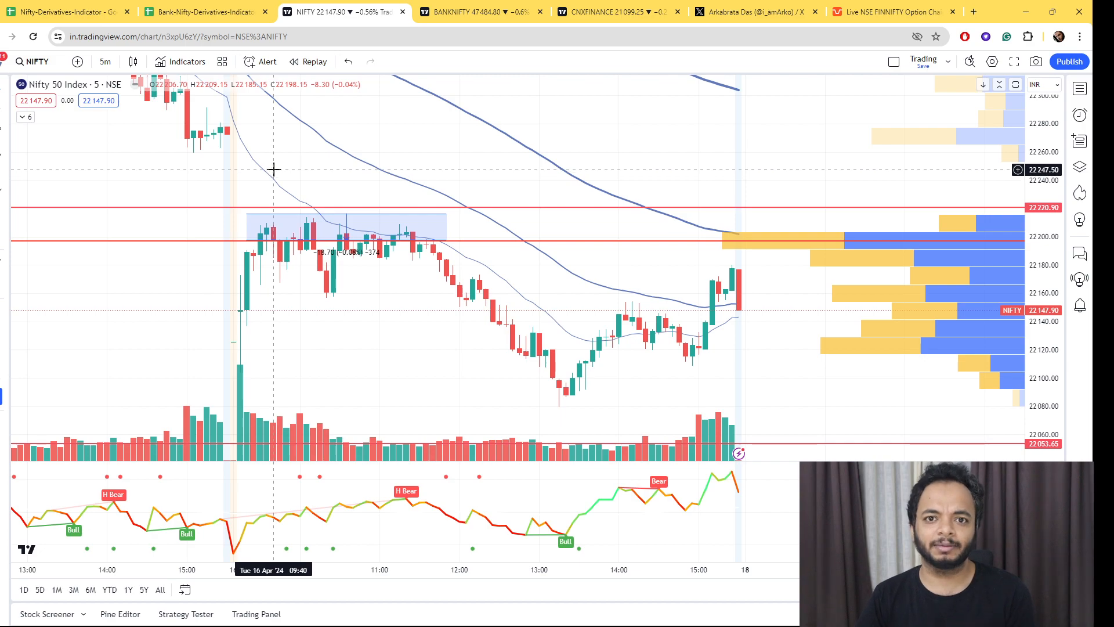
pyautogui.moveTo(308, 168)
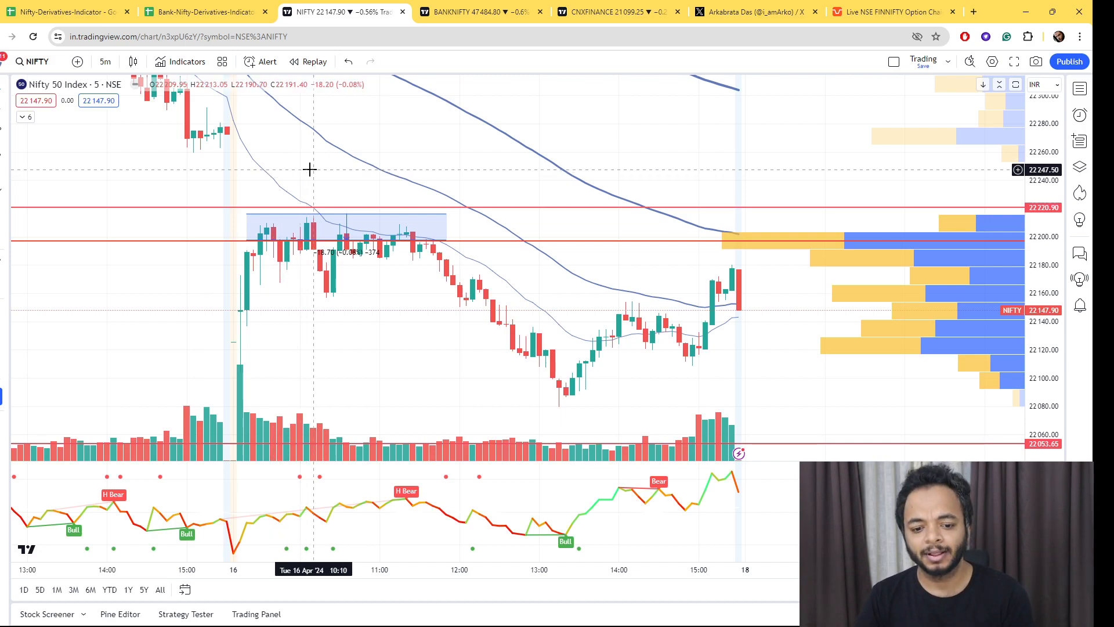
pyautogui.moveTo(407, 217)
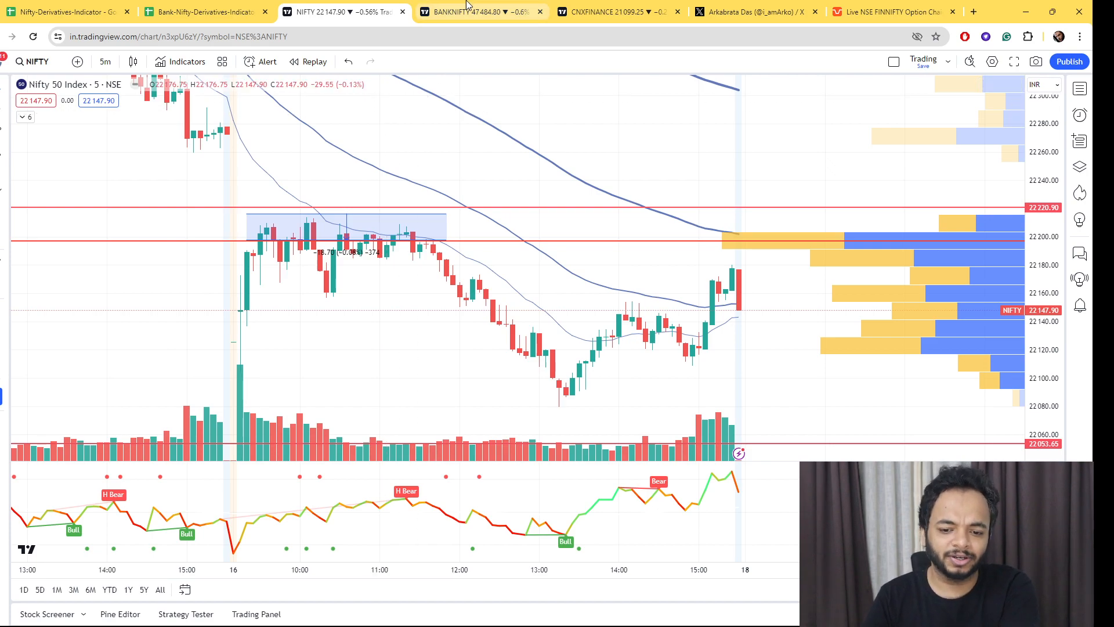
# Review the Nifty Financial Services chart after NIFTY 50, then return to the X profile.
pyautogui.click(616, 12)
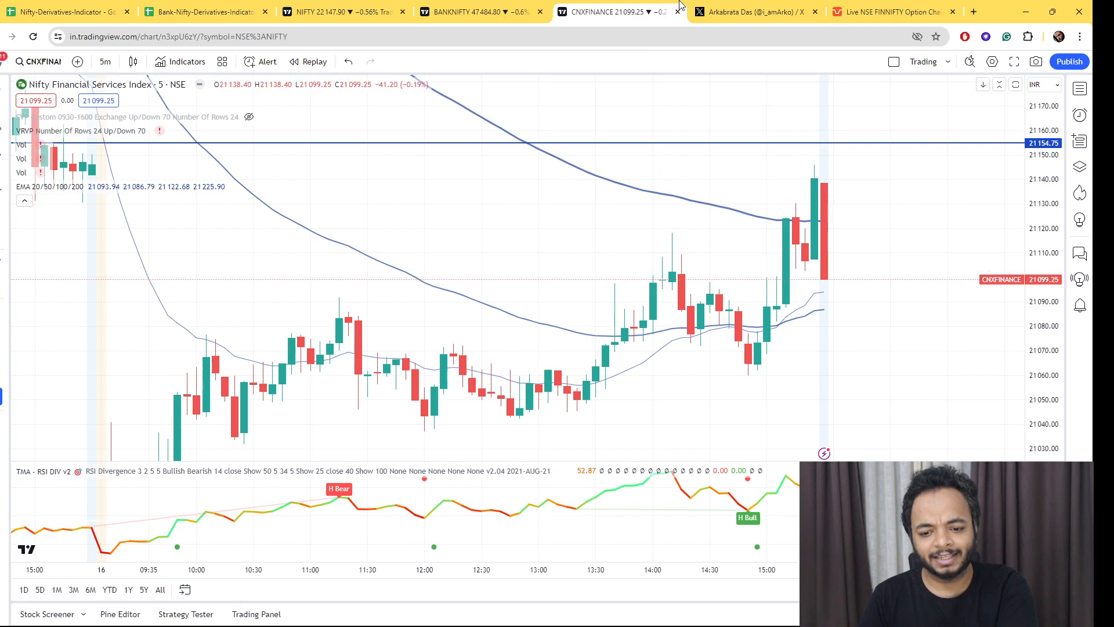
pyautogui.click(749, 12)
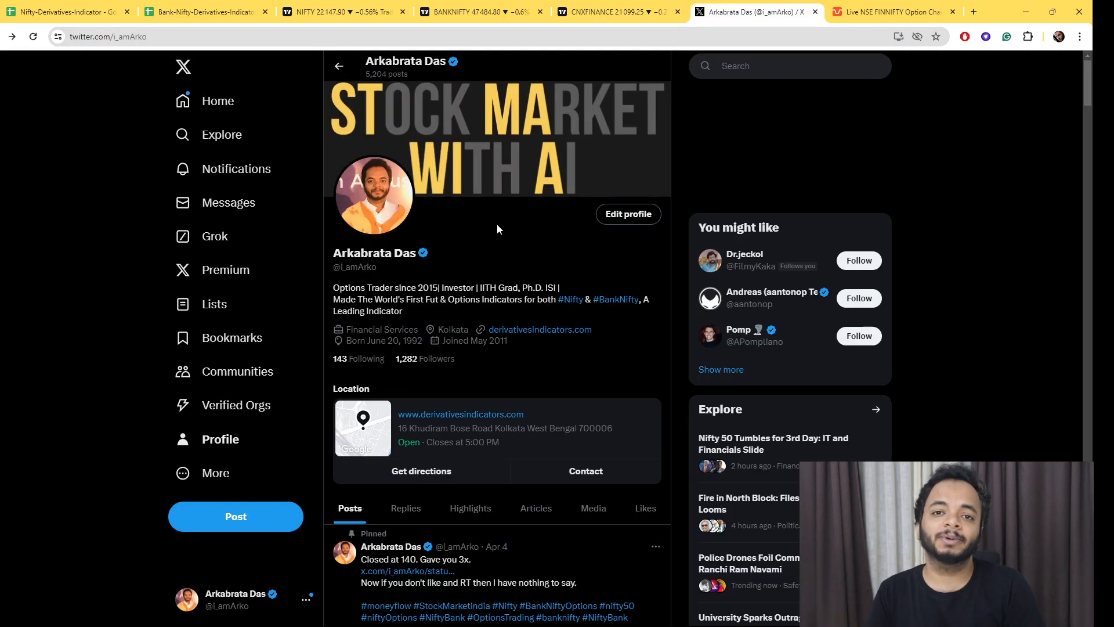
pyautogui.moveTo(534, 200)
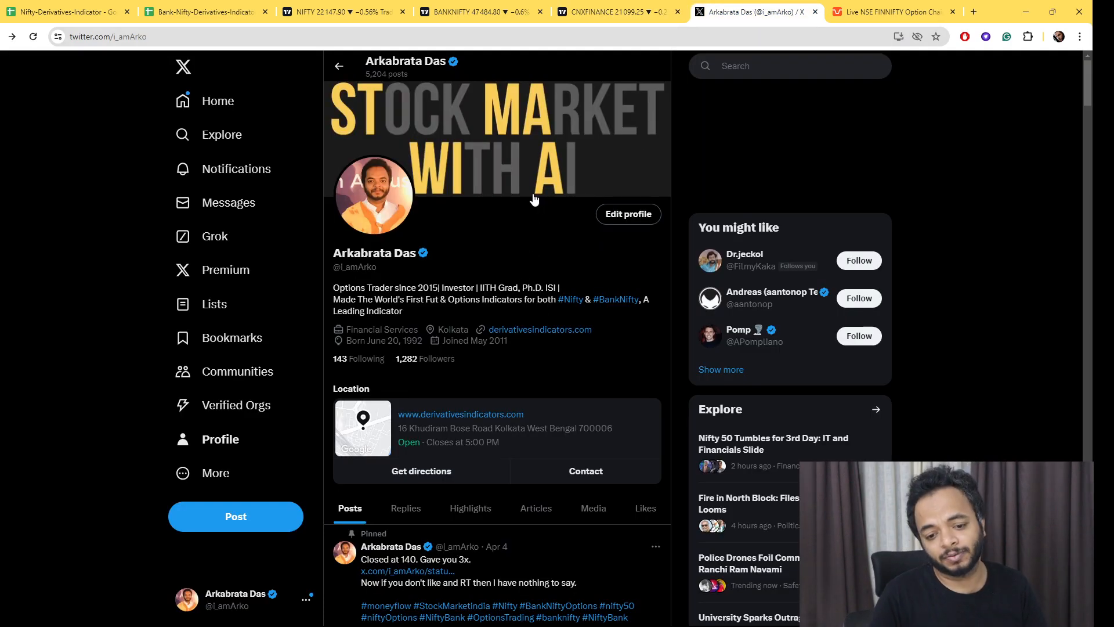